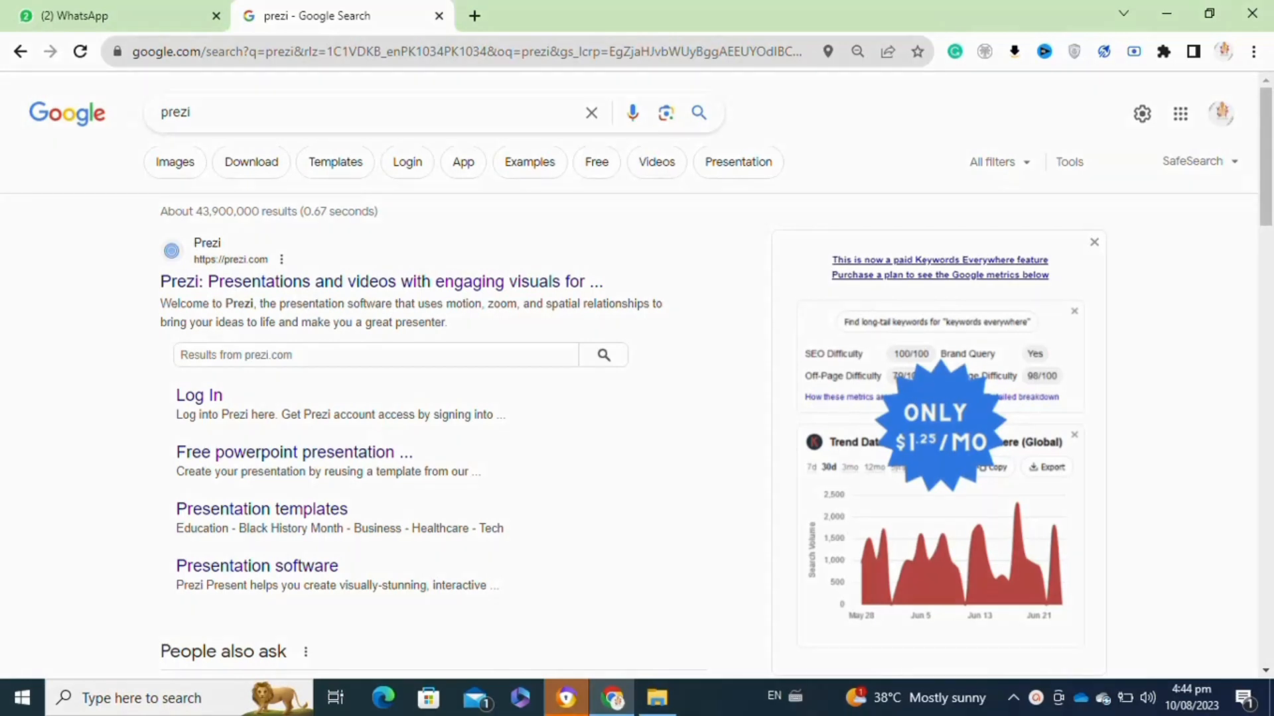
pyautogui.moveTo(333, 282)
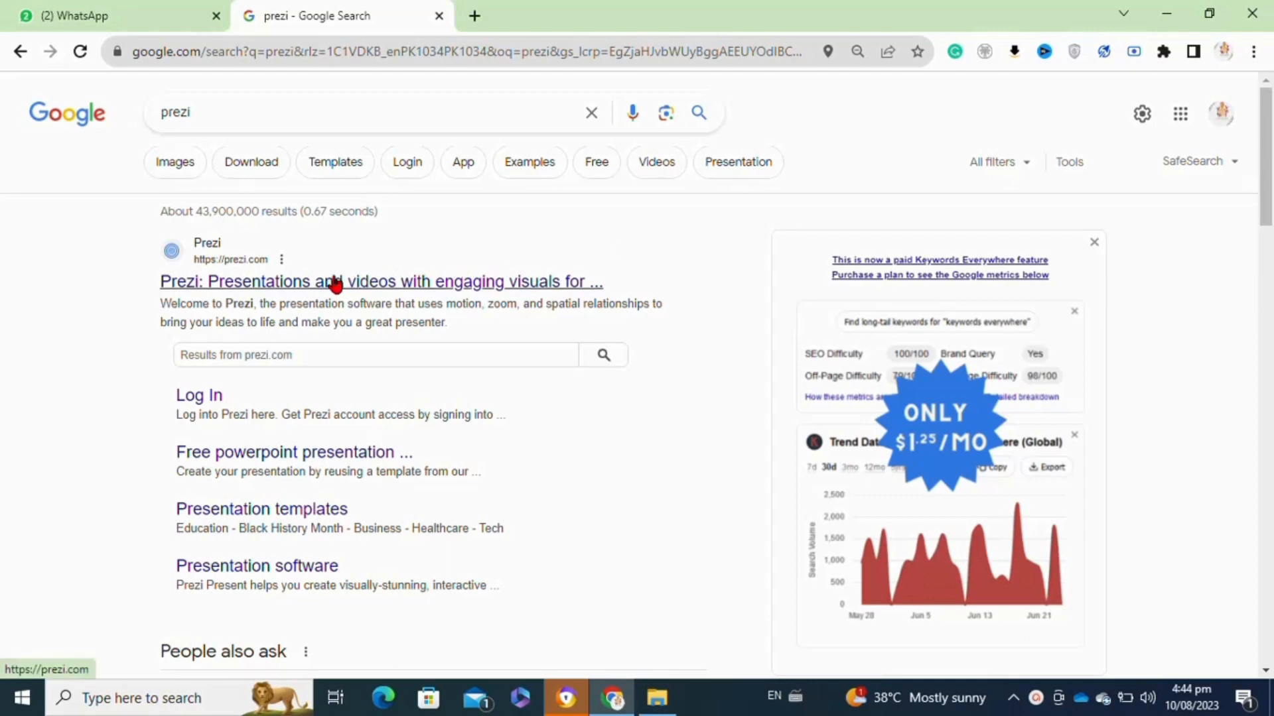
# Open the 'Prezi: Presentations and videos with engaging visuals' search result
pyautogui.click(335, 281)
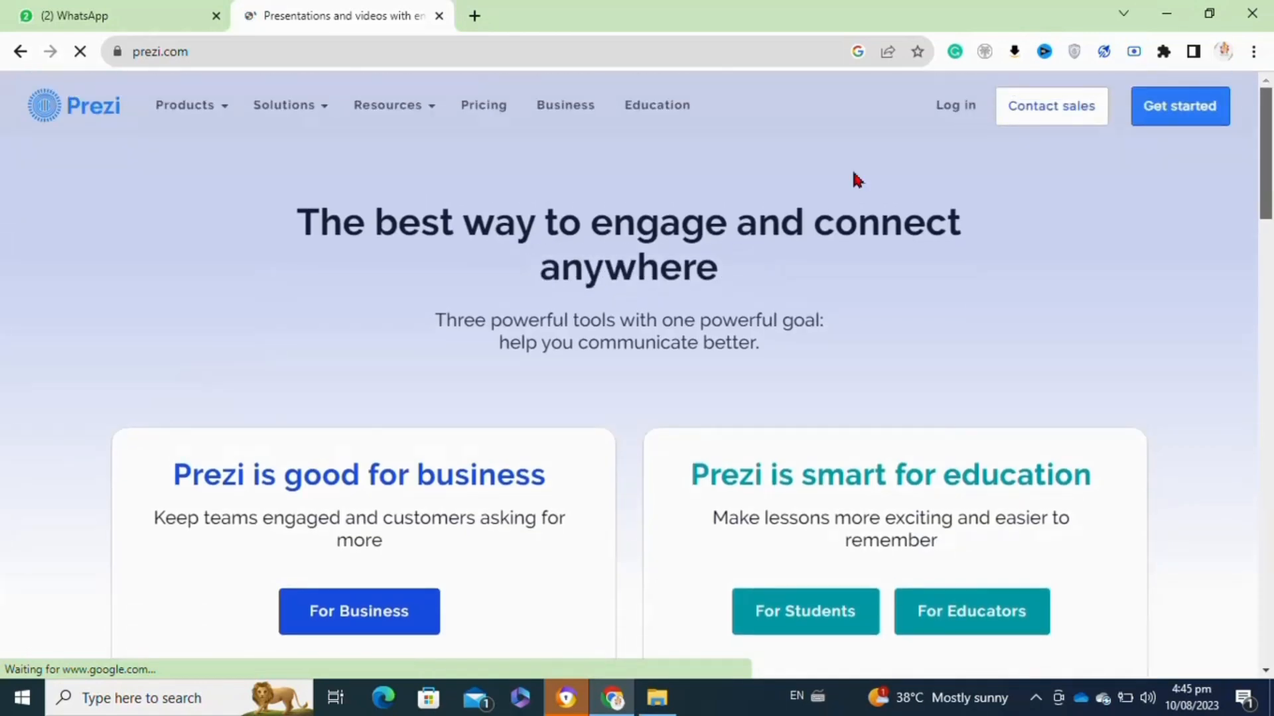
# Go to the 'For Students' education page from the Prezi homepage
pyautogui.scroll(-3)
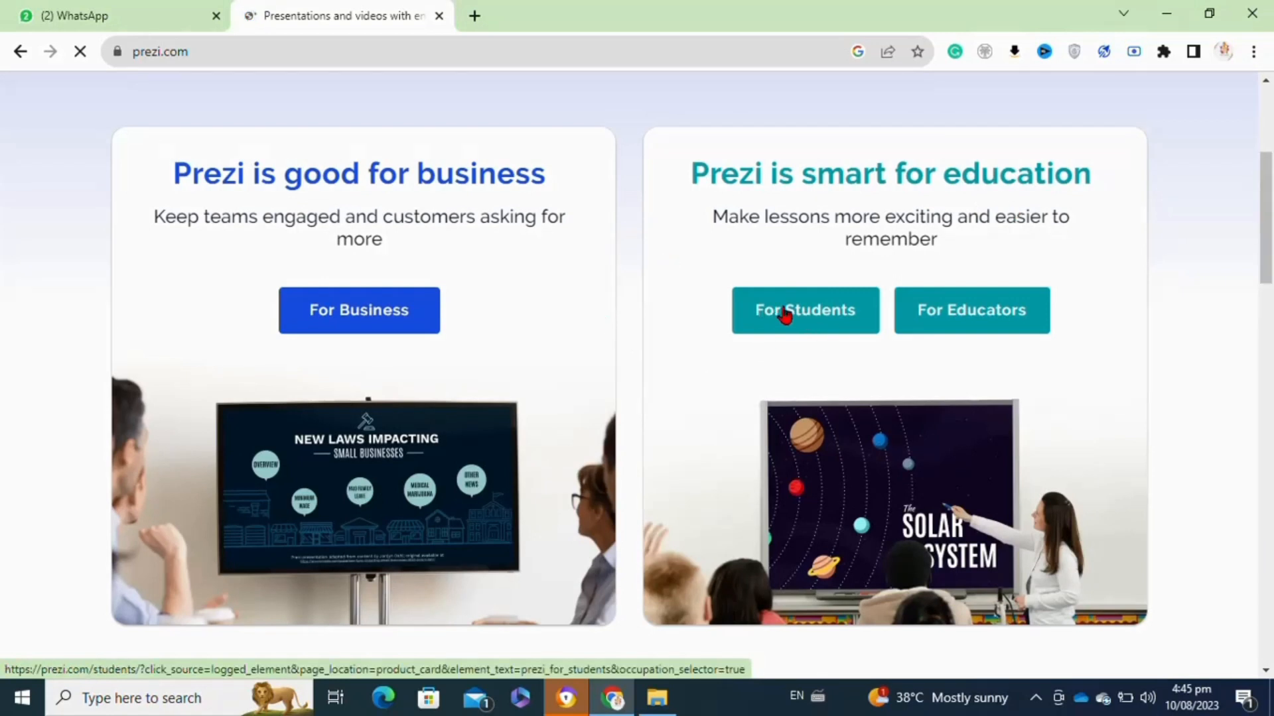
pyautogui.moveTo(426, 327)
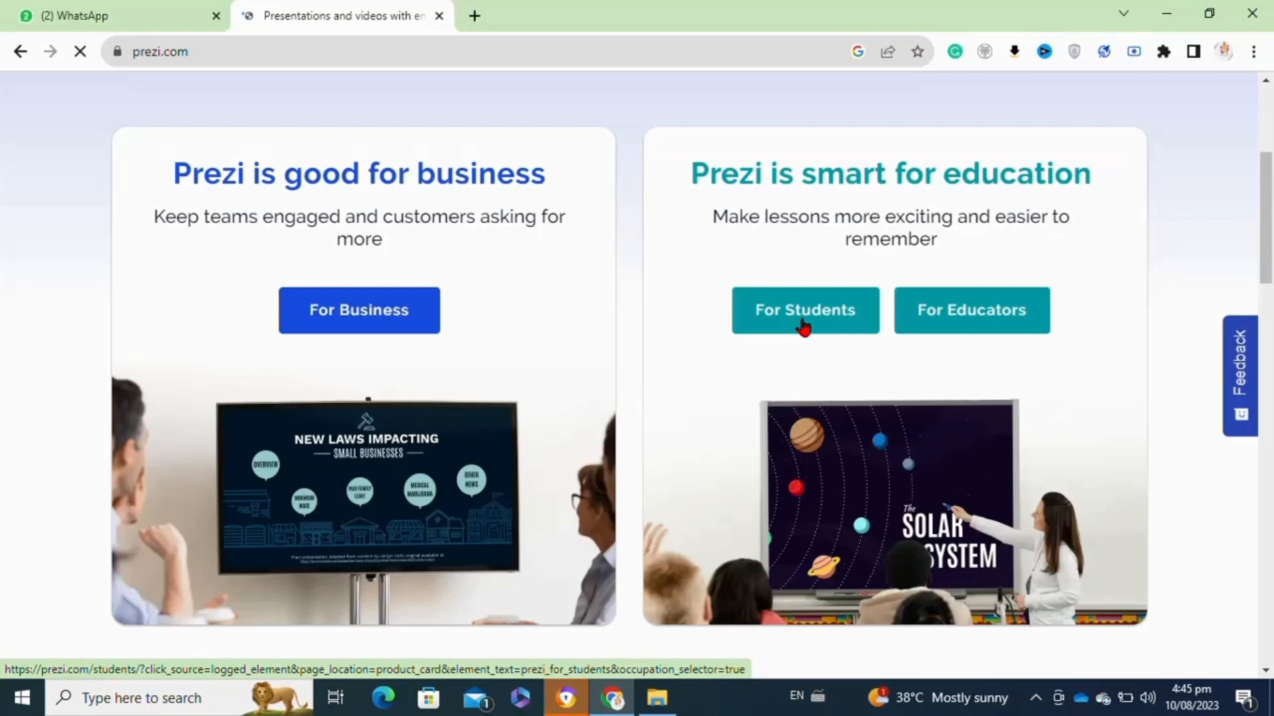
pyautogui.click(804, 310)
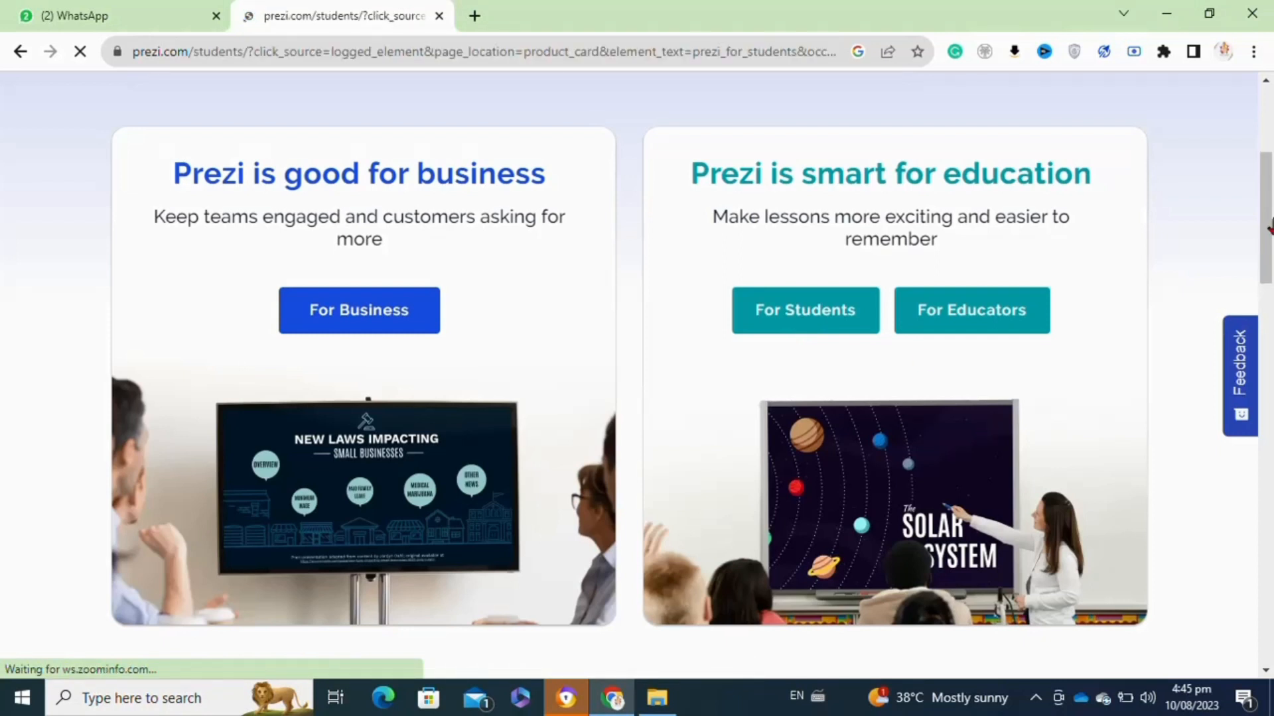
pyautogui.click(803, 310)
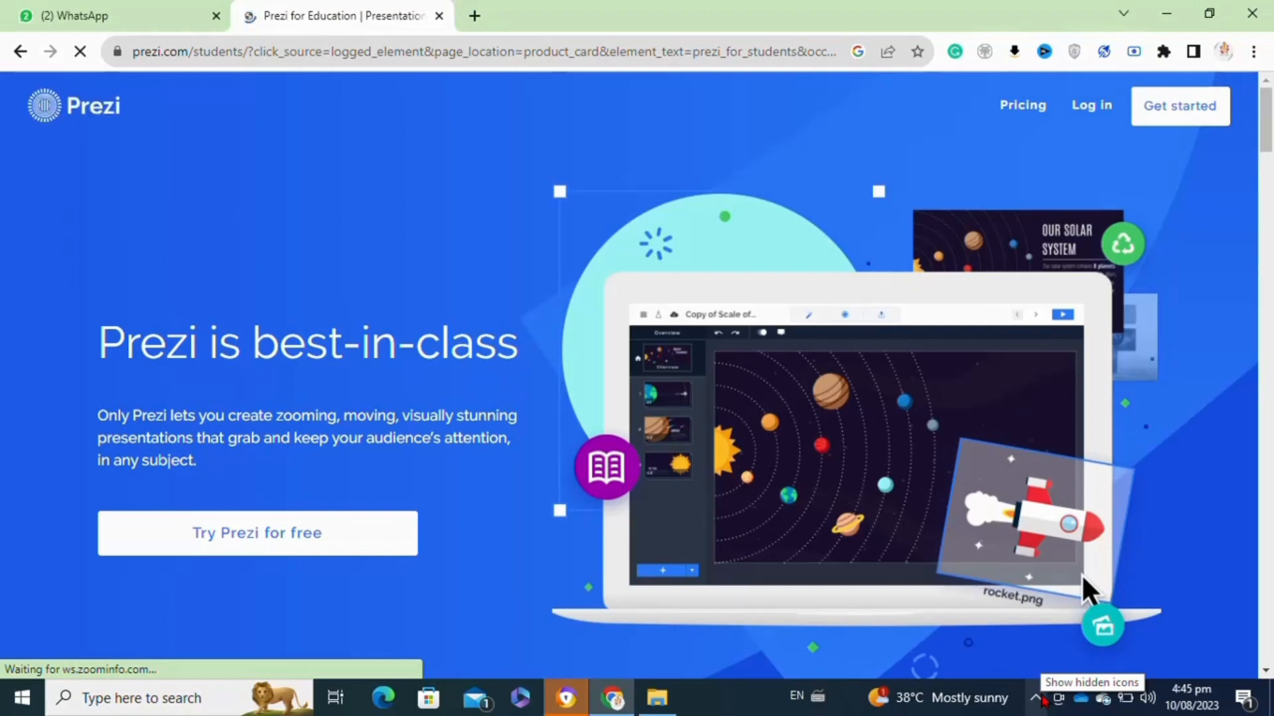
pyautogui.moveTo(256, 533)
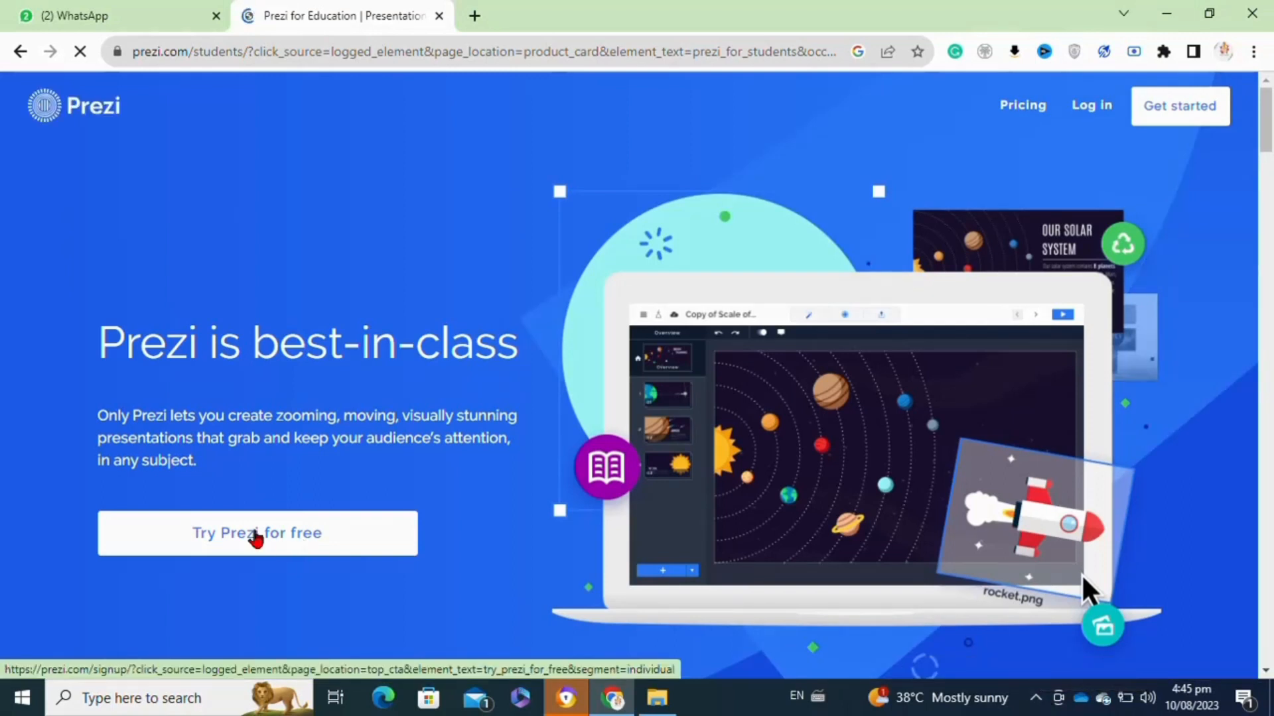
# Start the free Prezi sign-up and choose 'Sign up with Google'
pyautogui.click(257, 533)
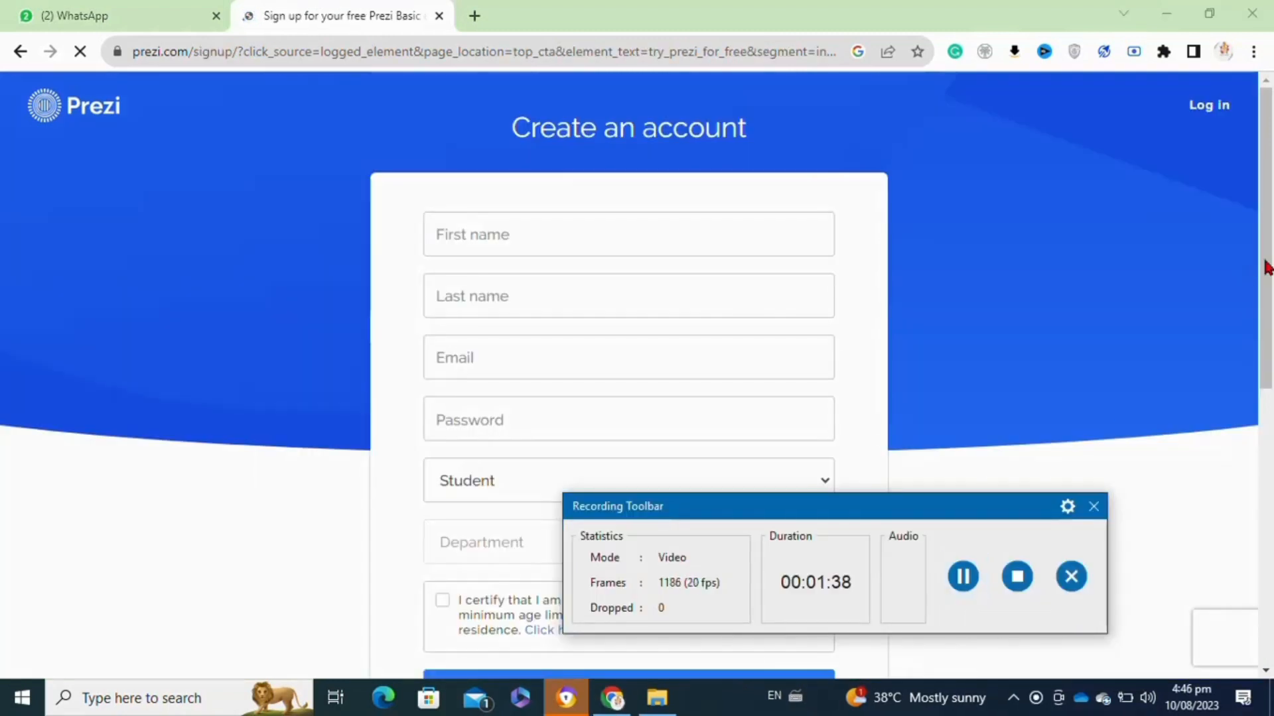
pyautogui.scroll(-3)
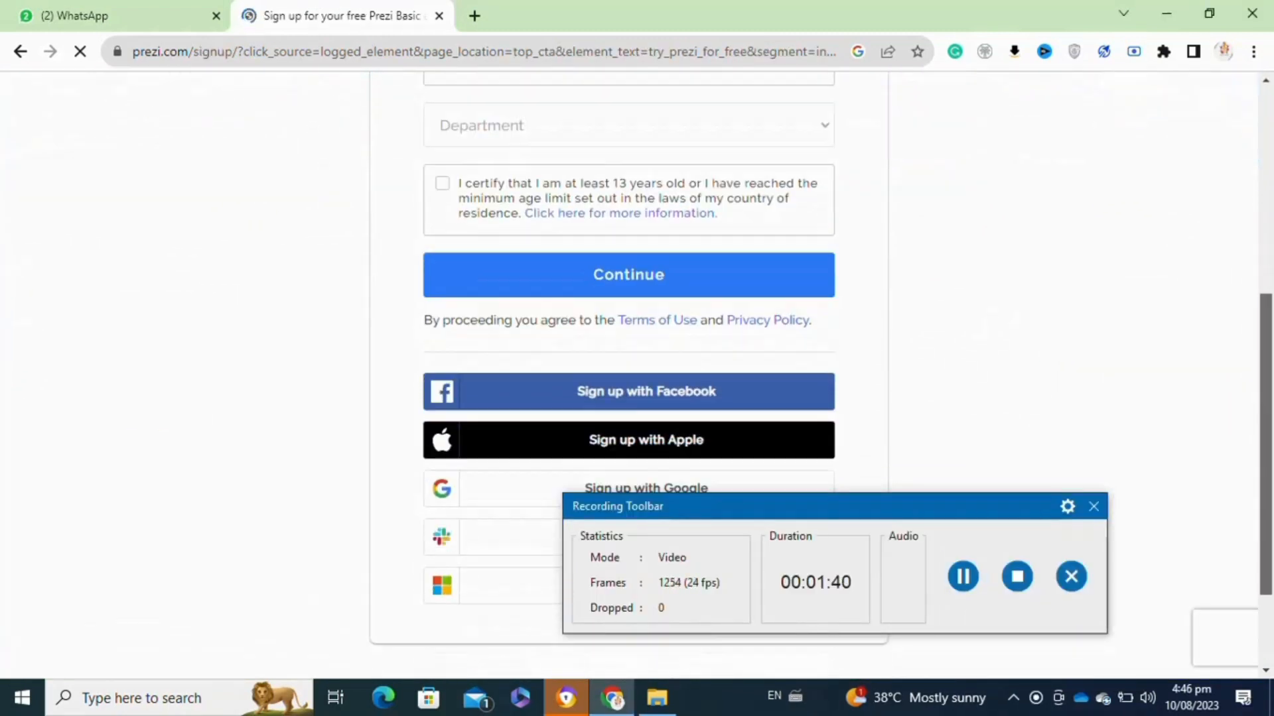
pyautogui.scroll(-3)
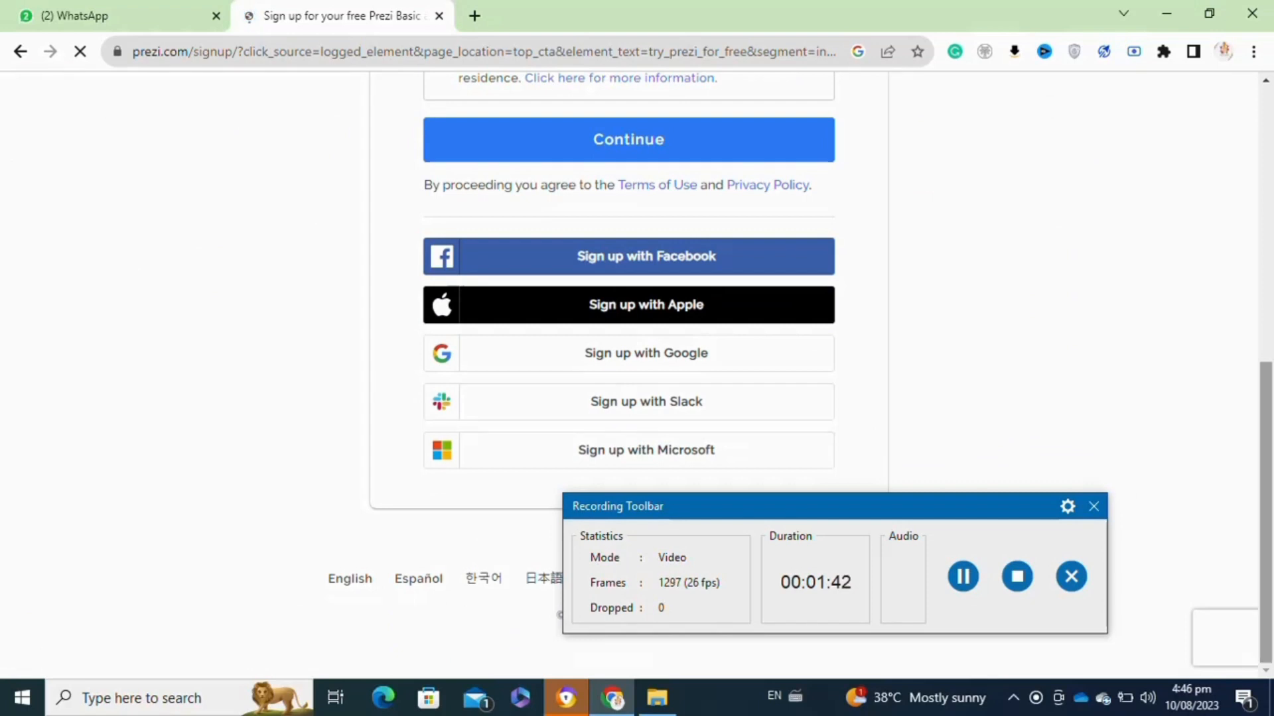
pyautogui.moveTo(539, 354)
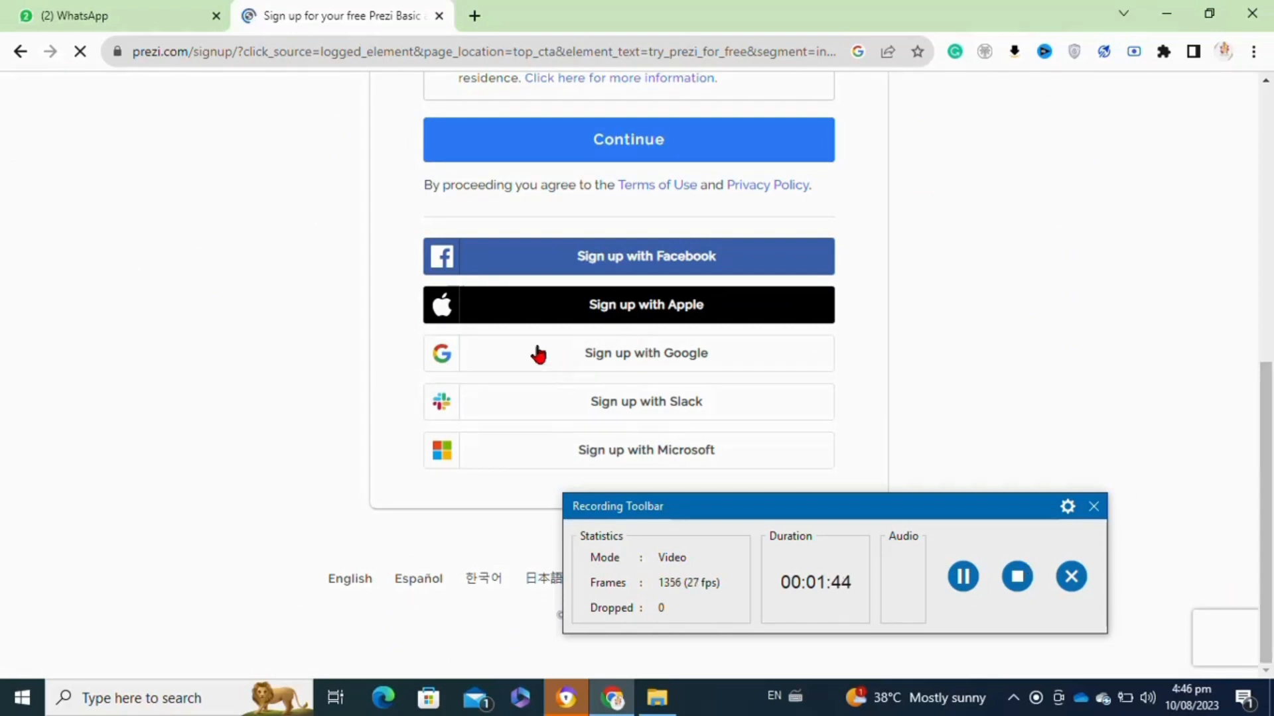
pyautogui.click(645, 352)
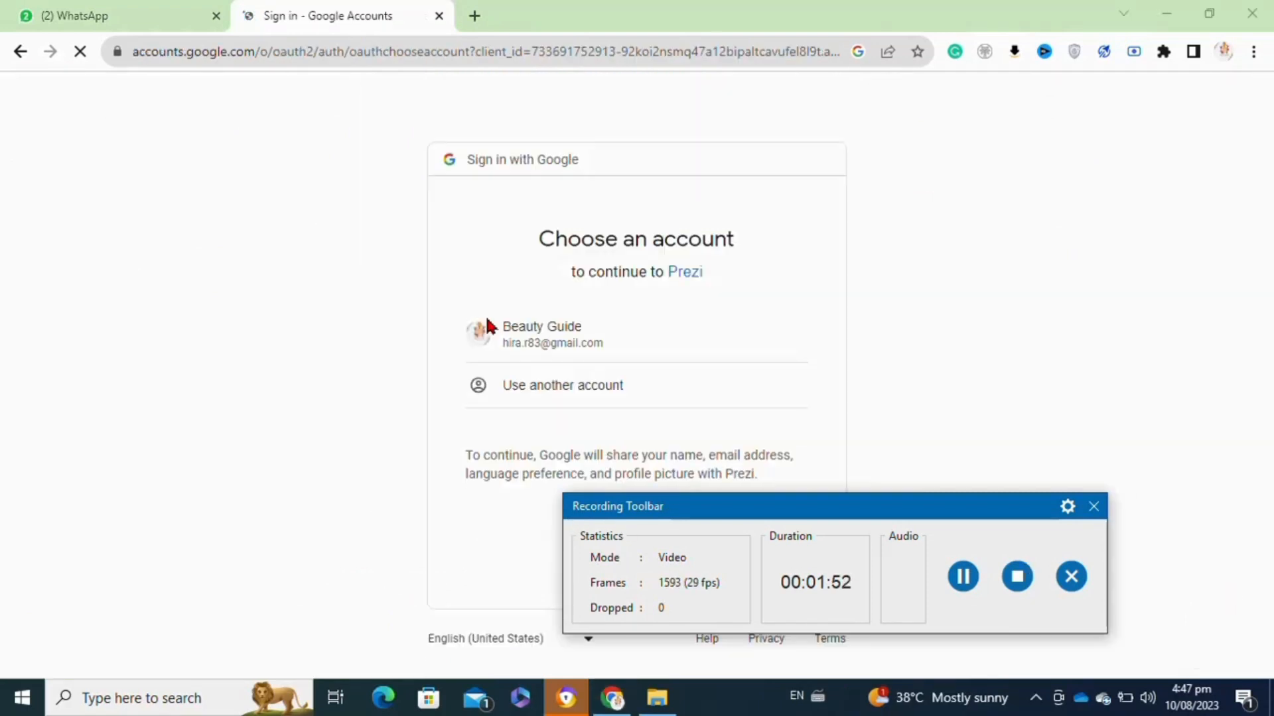
pyautogui.moveTo(484, 424)
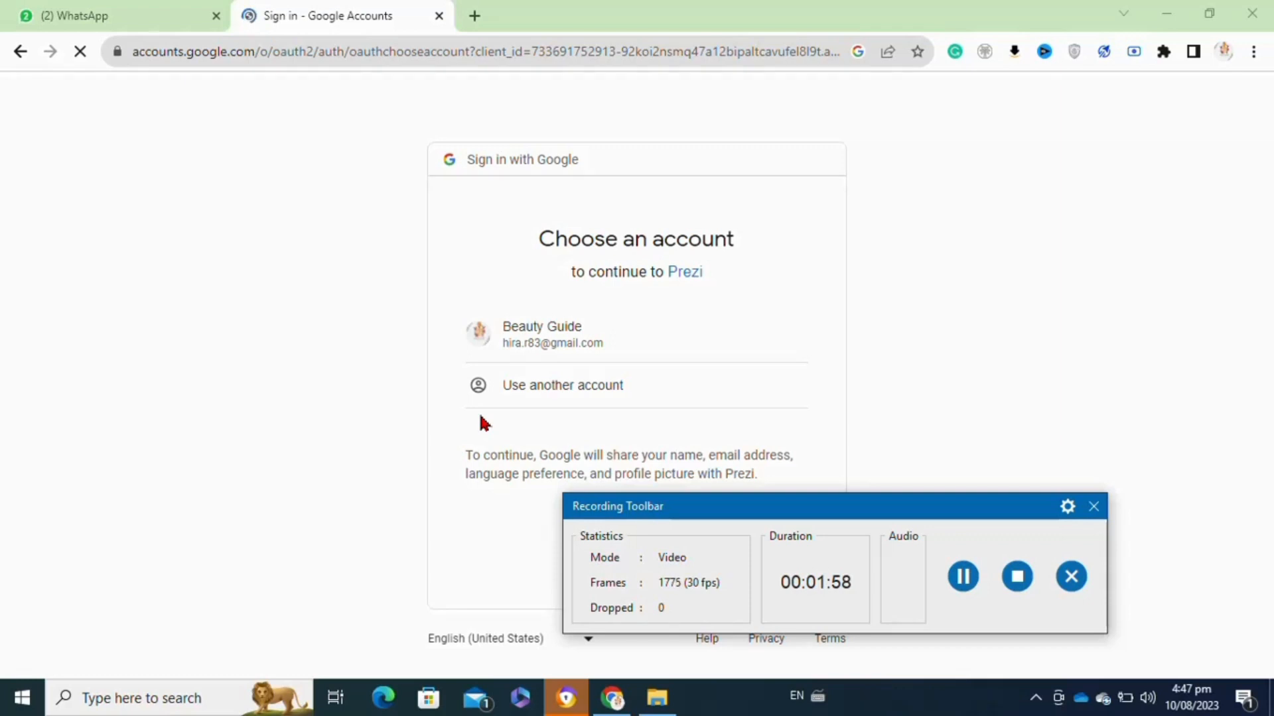
# Create the Prezi account using the chosen Google account
pyautogui.click(553, 334)
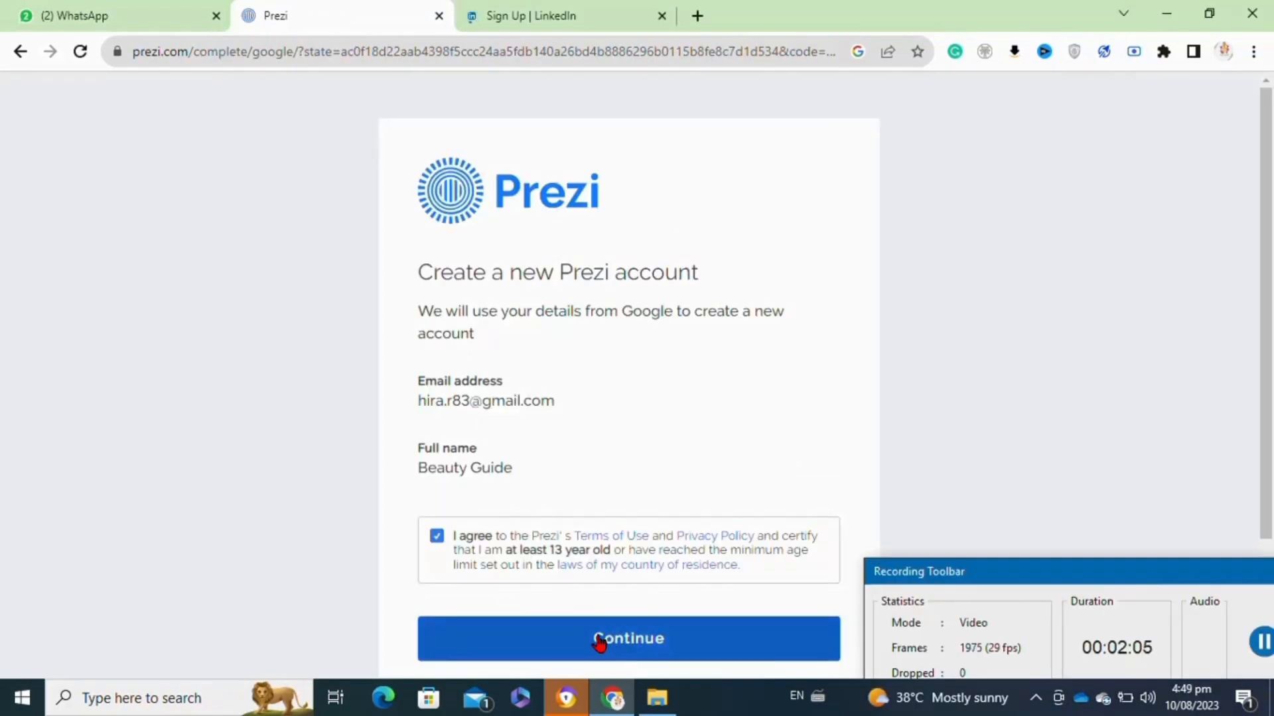
pyautogui.click(628, 638)
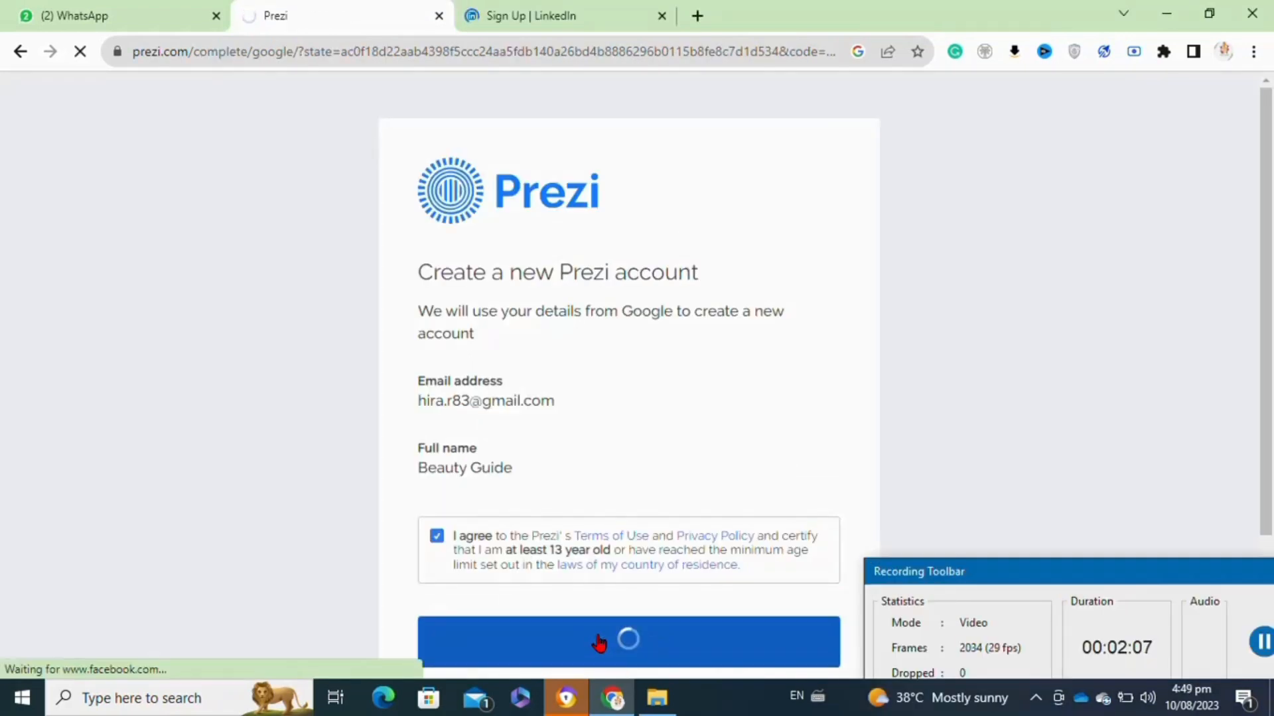
pyautogui.click(628, 641)
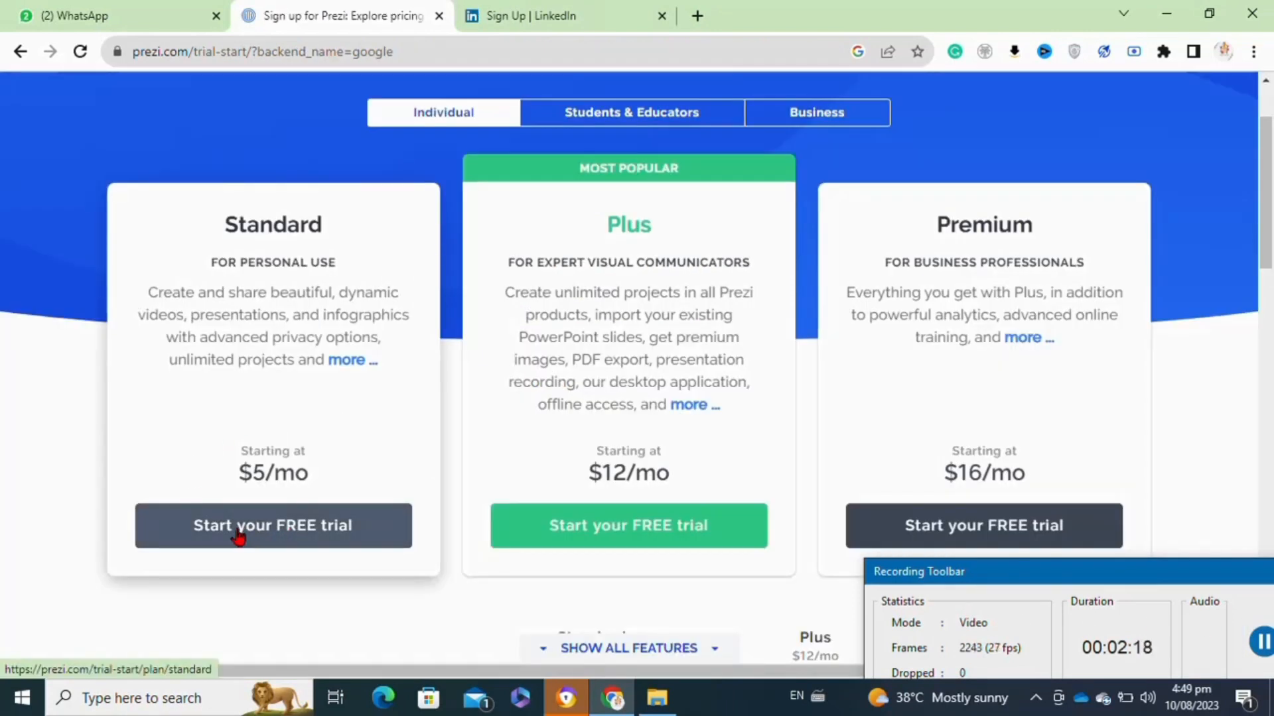
pyautogui.click(272, 525)
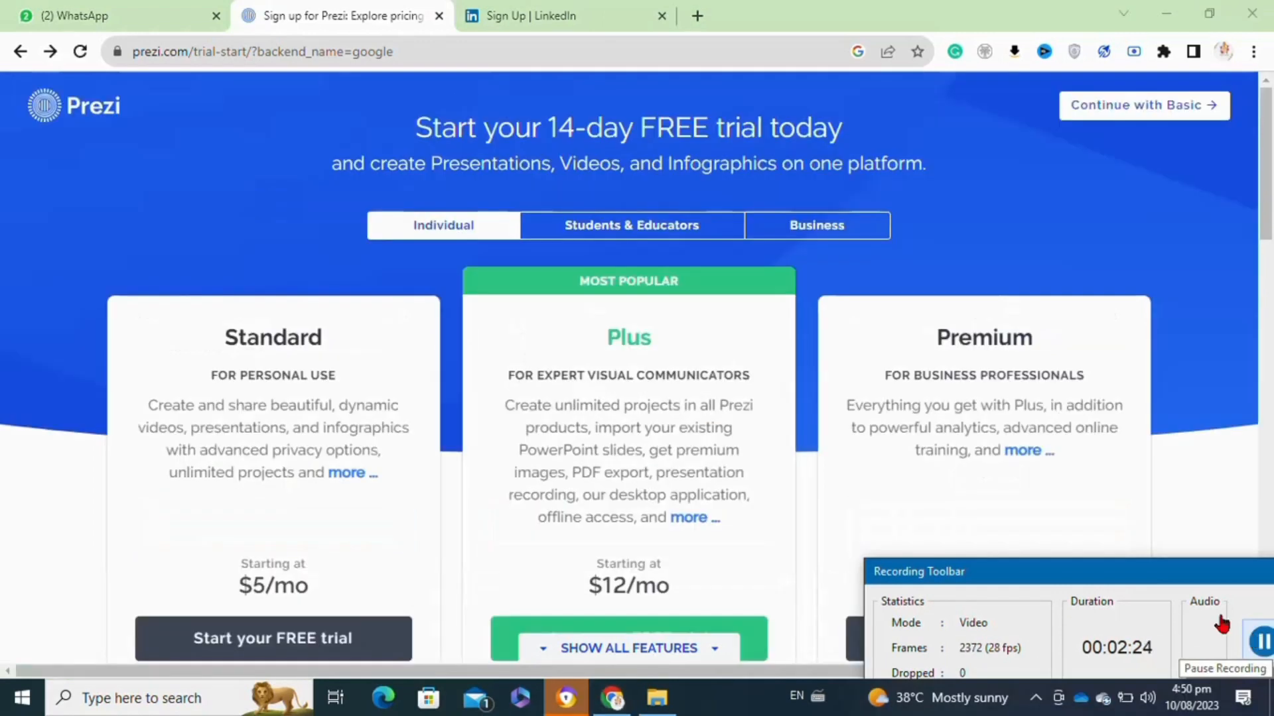
# Choose 'Continue with Basic' on the pricing page
pyautogui.click(1142, 105)
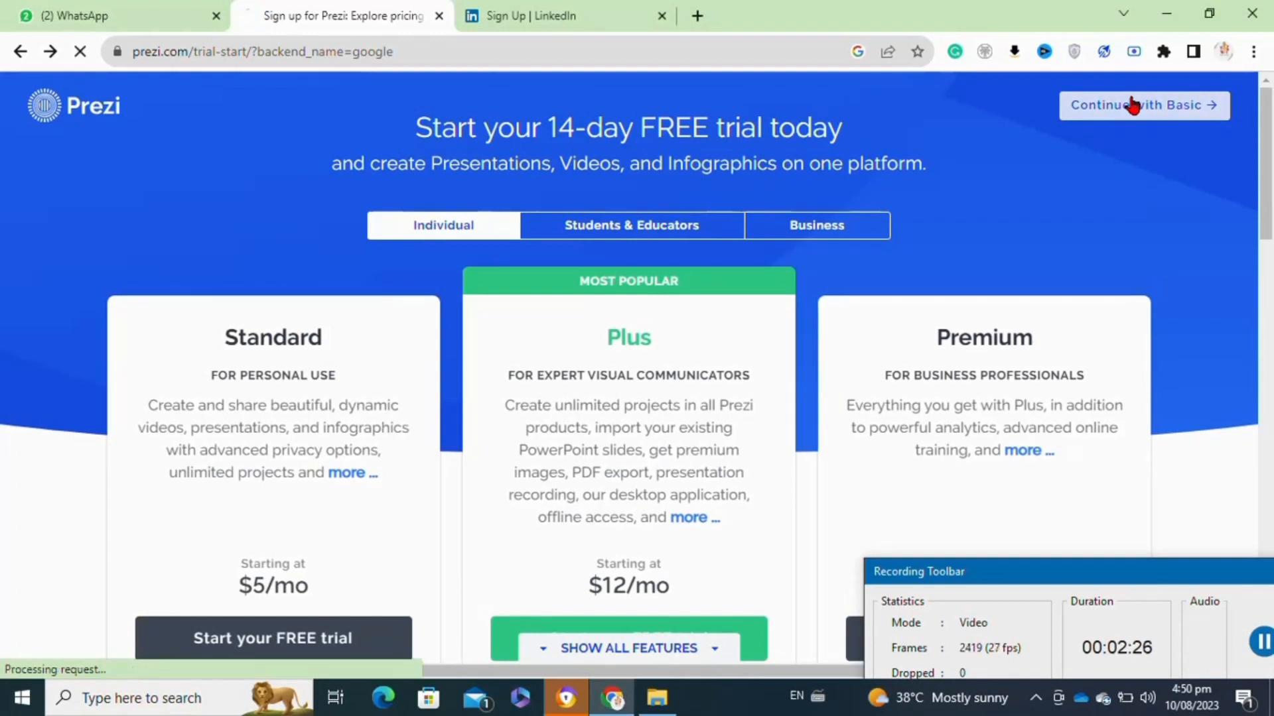
pyautogui.click(1143, 105)
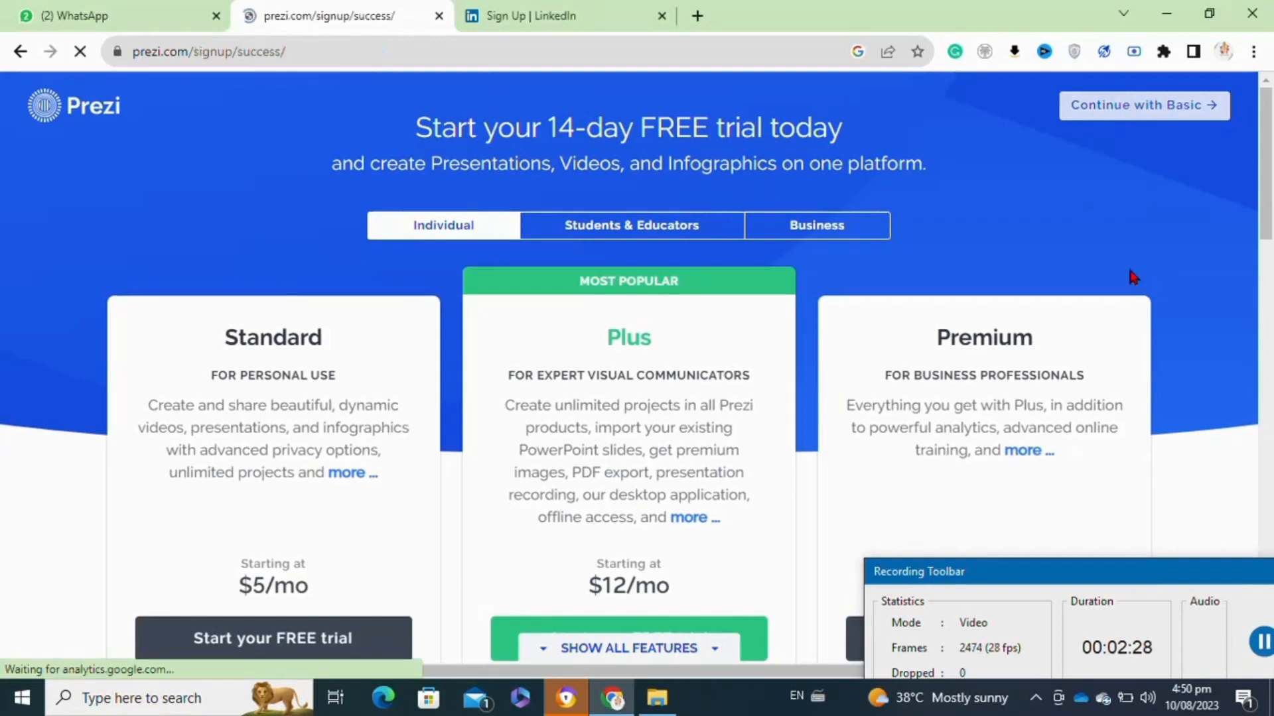
pyautogui.click(1143, 105)
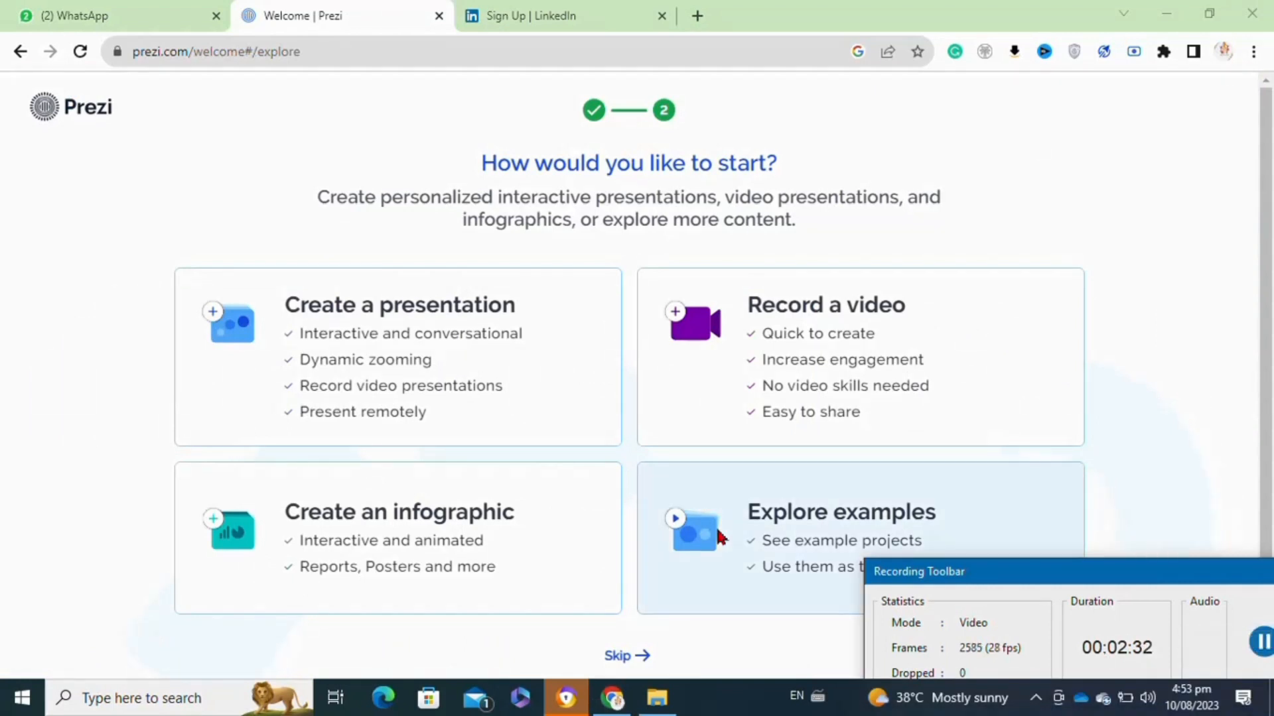
pyautogui.moveTo(219, 313)
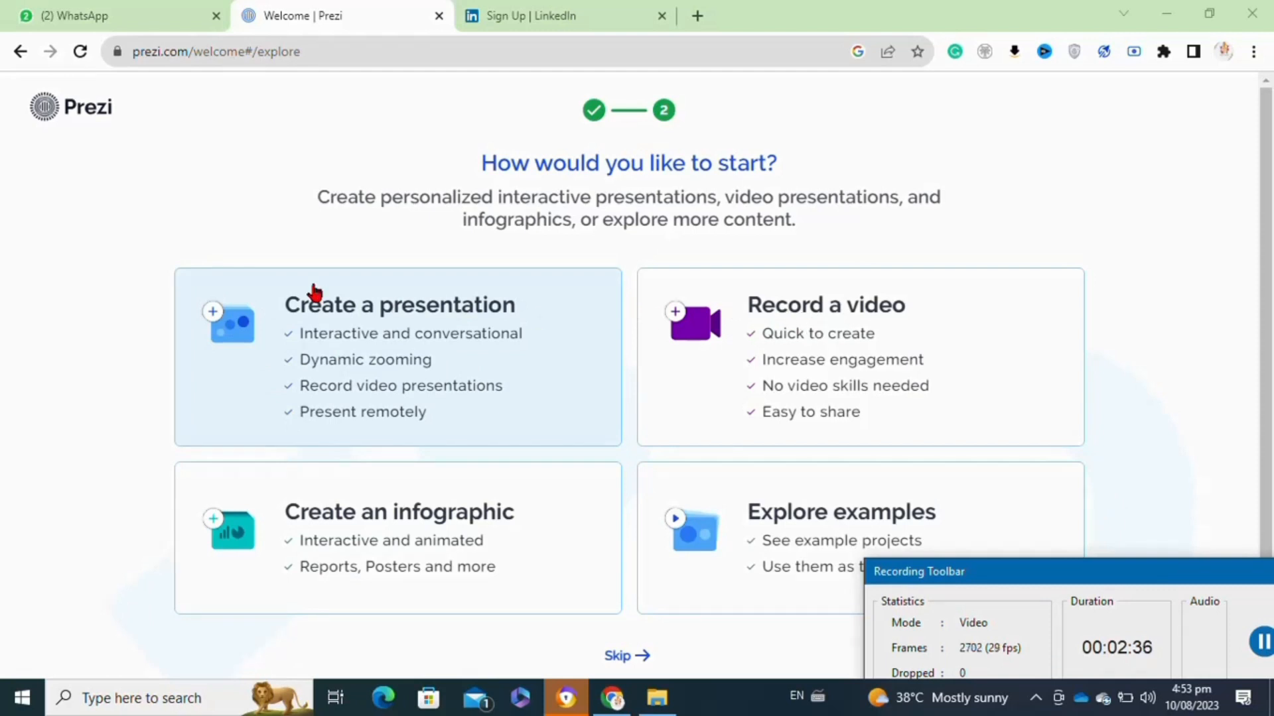
# Choose the Sticky Notes - Dark template and title it 'My daily sticky notes'
pyautogui.click(398, 357)
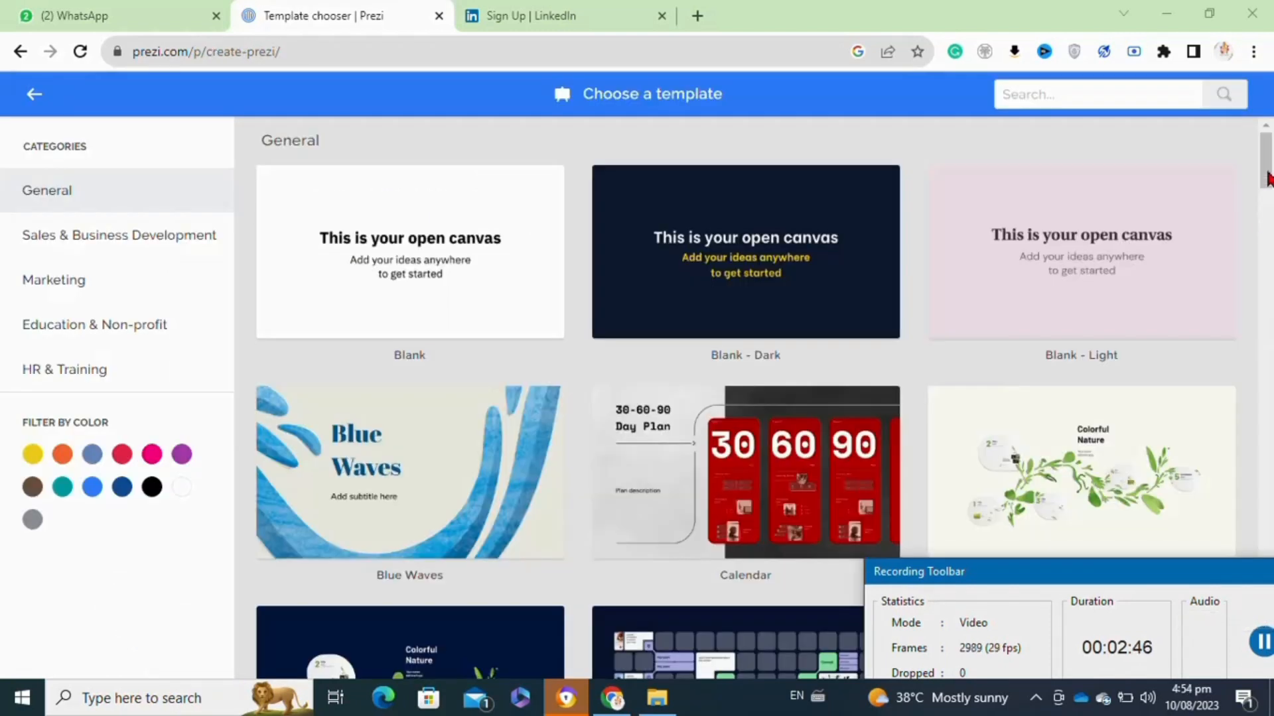
pyautogui.scroll(-3)
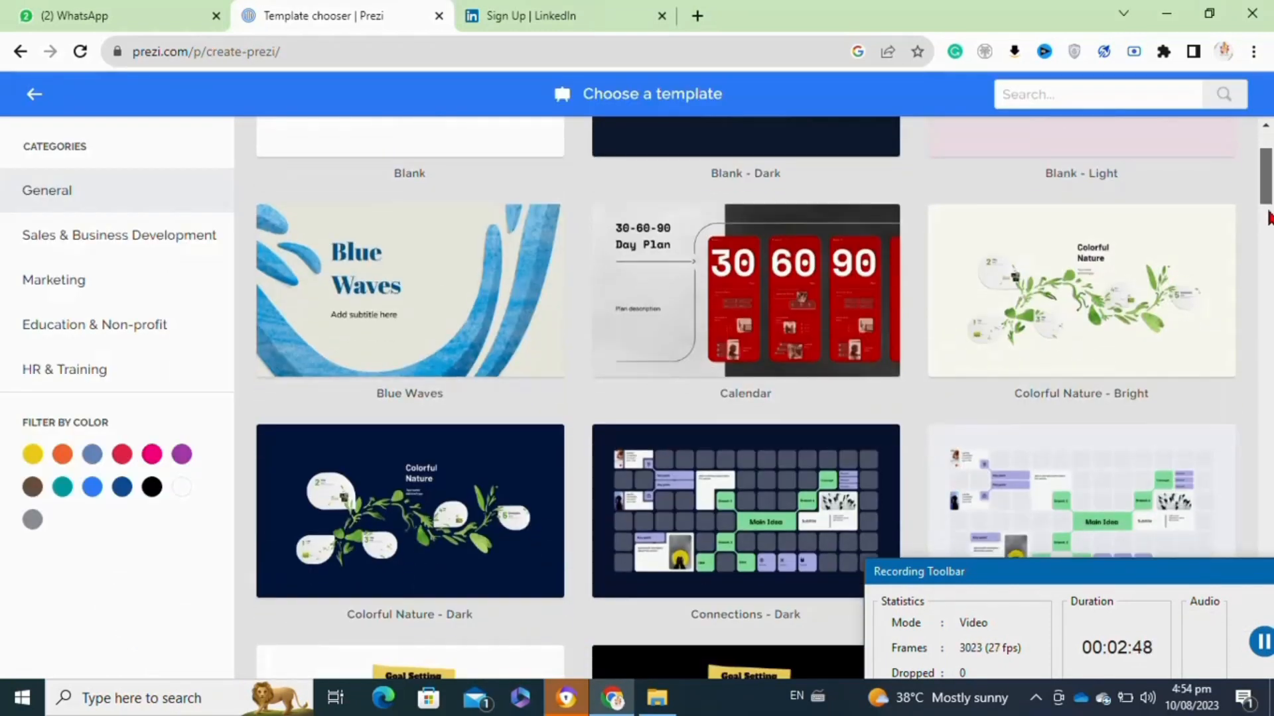
pyautogui.scroll(-3)
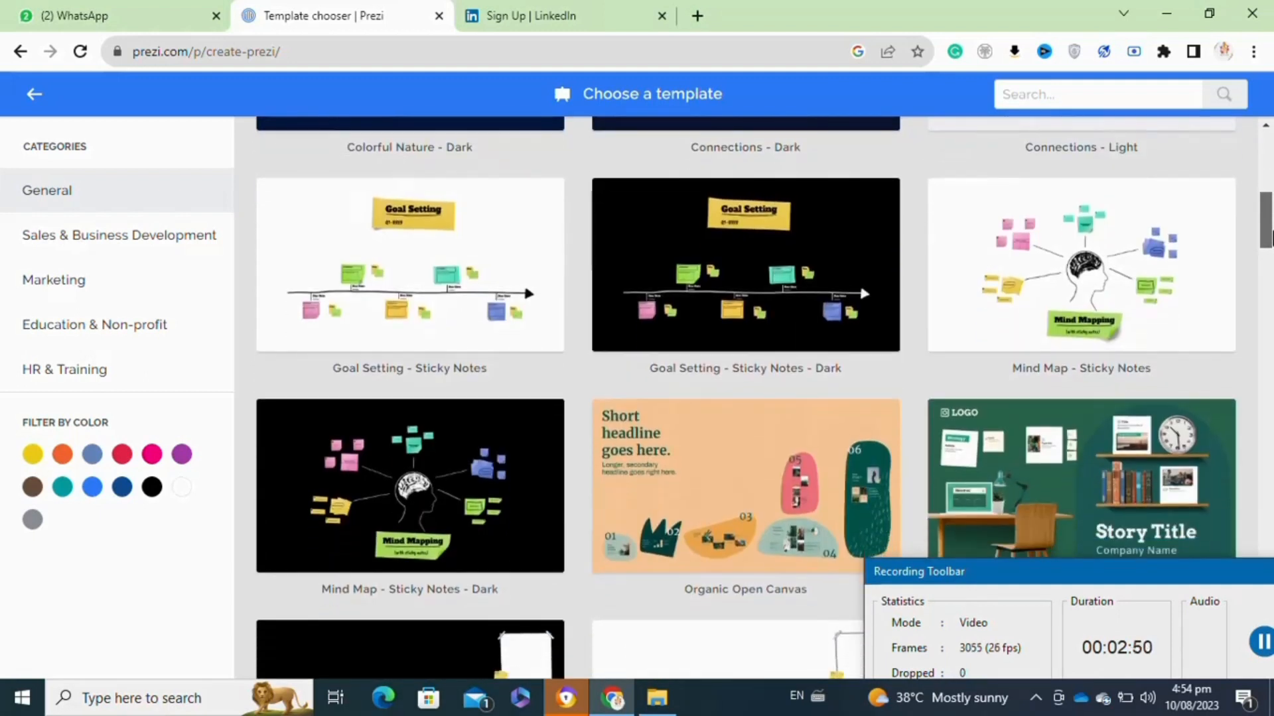
pyautogui.scroll(-3)
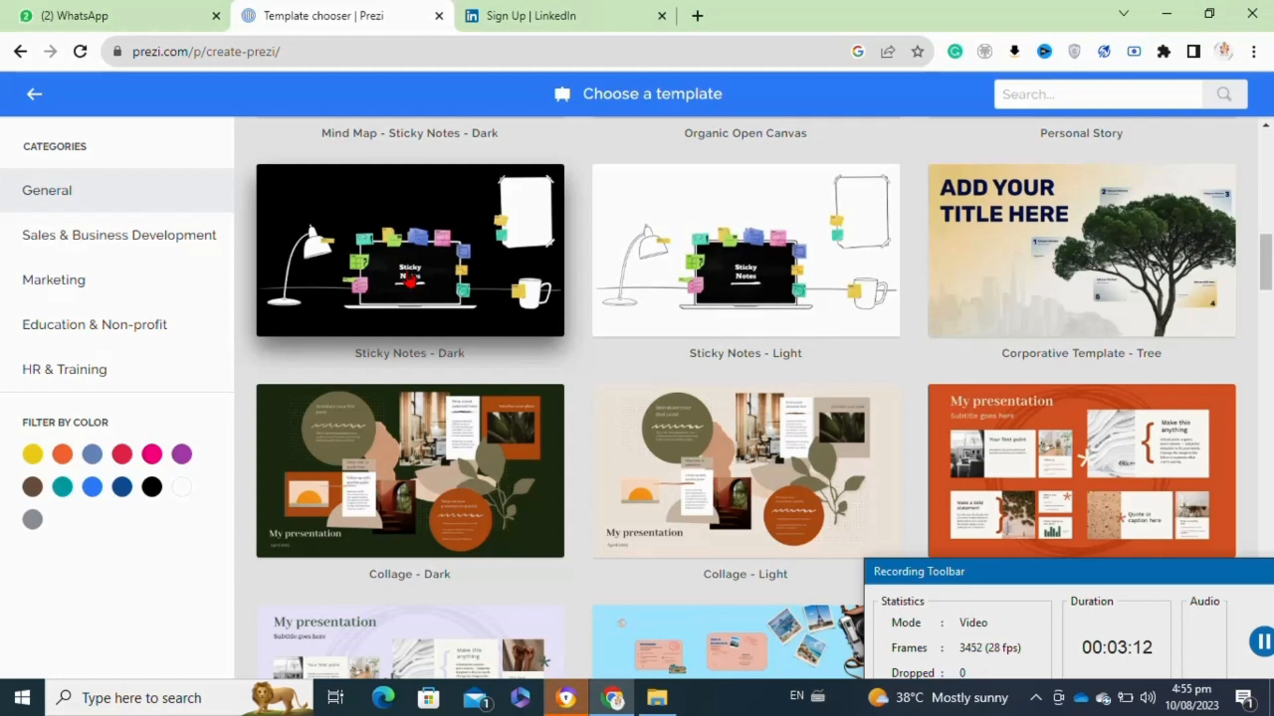
pyautogui.click(409, 249)
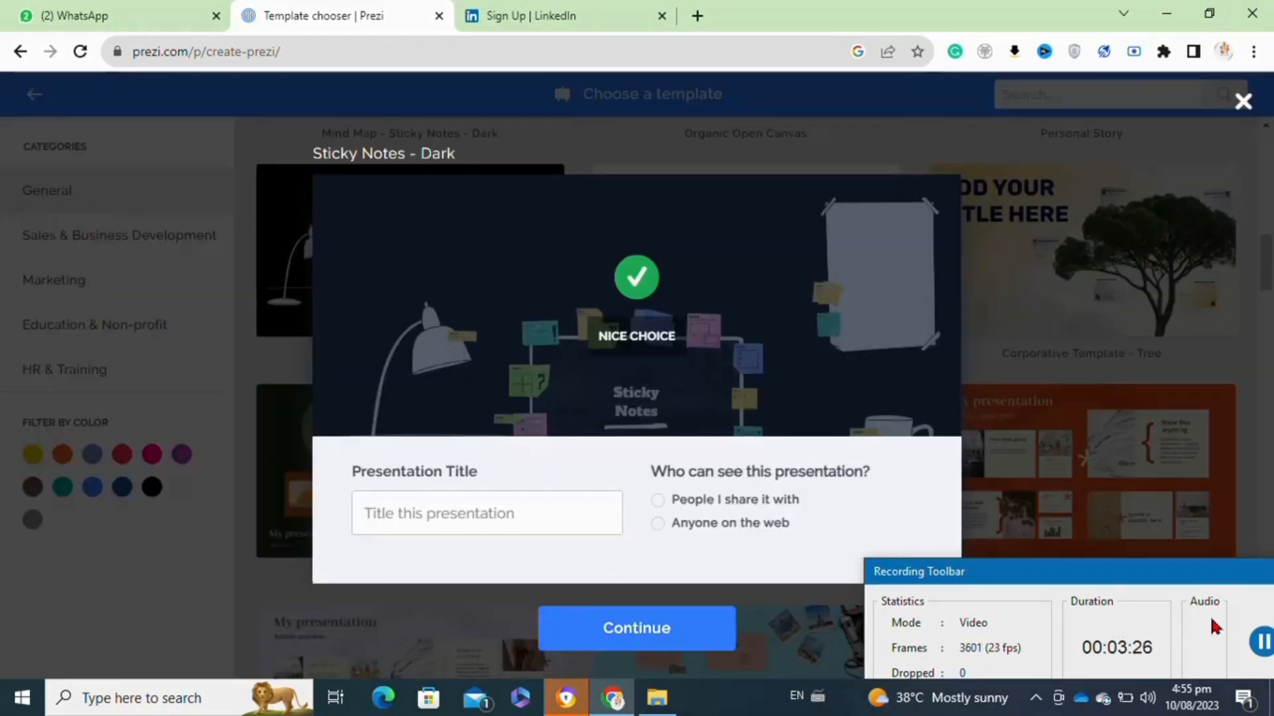
pyautogui.write('My daily sticky notes')
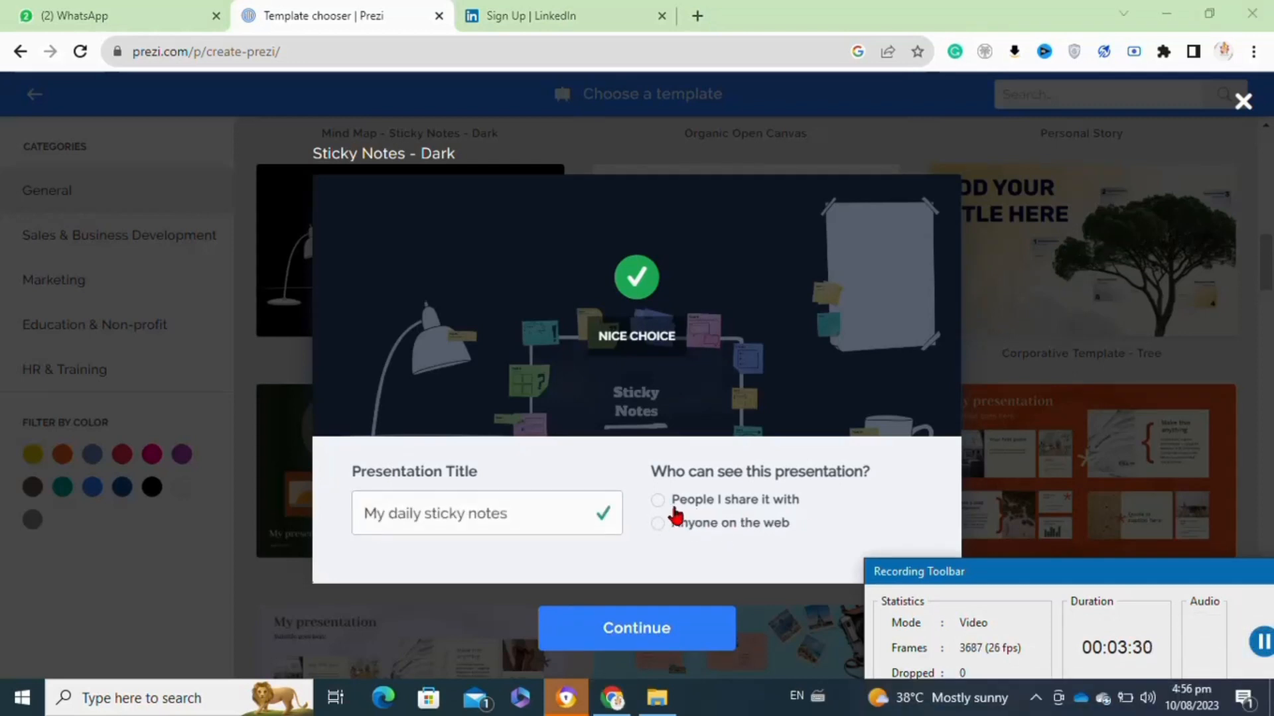
# Create the presentation and give the paper note a pink color overlay
pyautogui.click(636, 628)
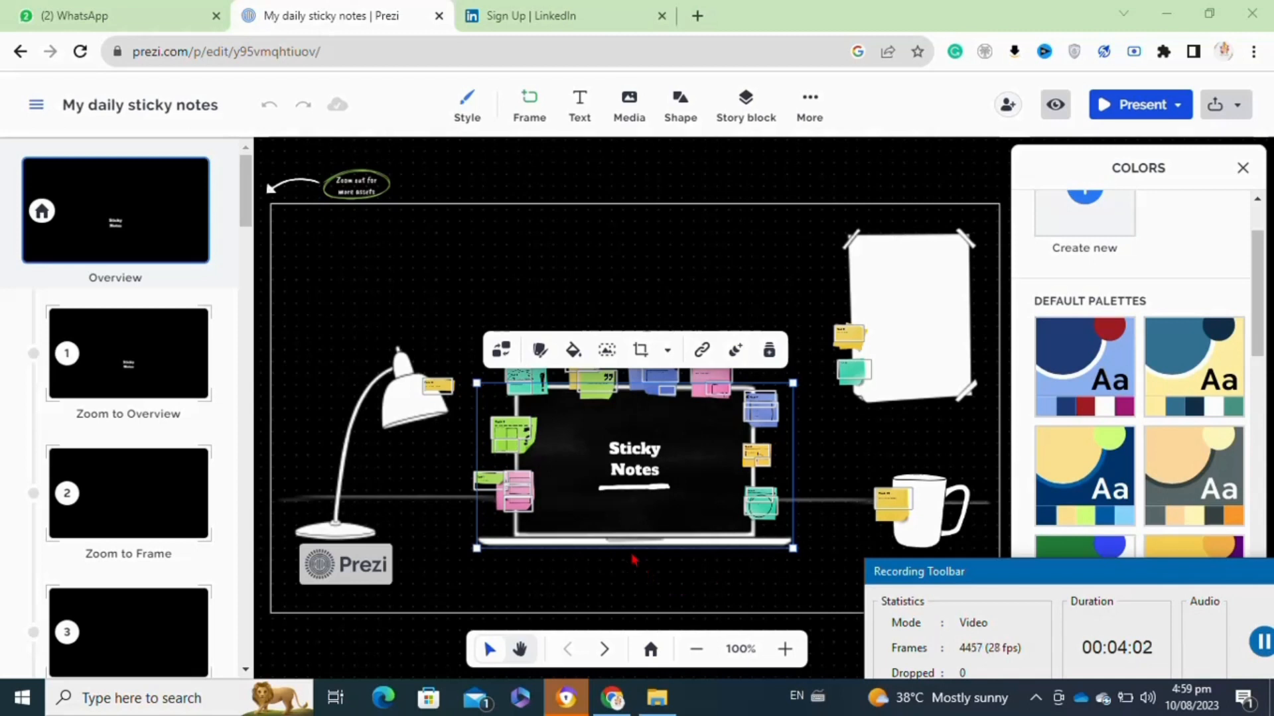
pyautogui.moveTo(428, 413)
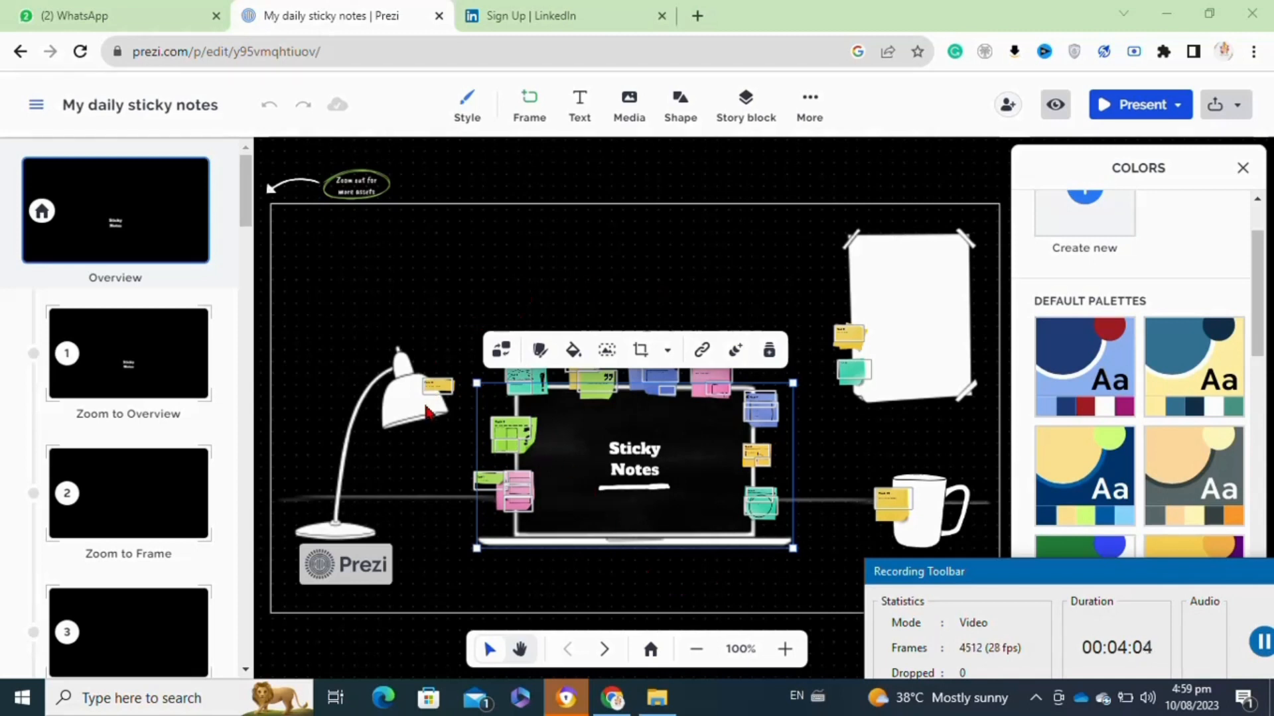
pyautogui.moveTo(517, 459)
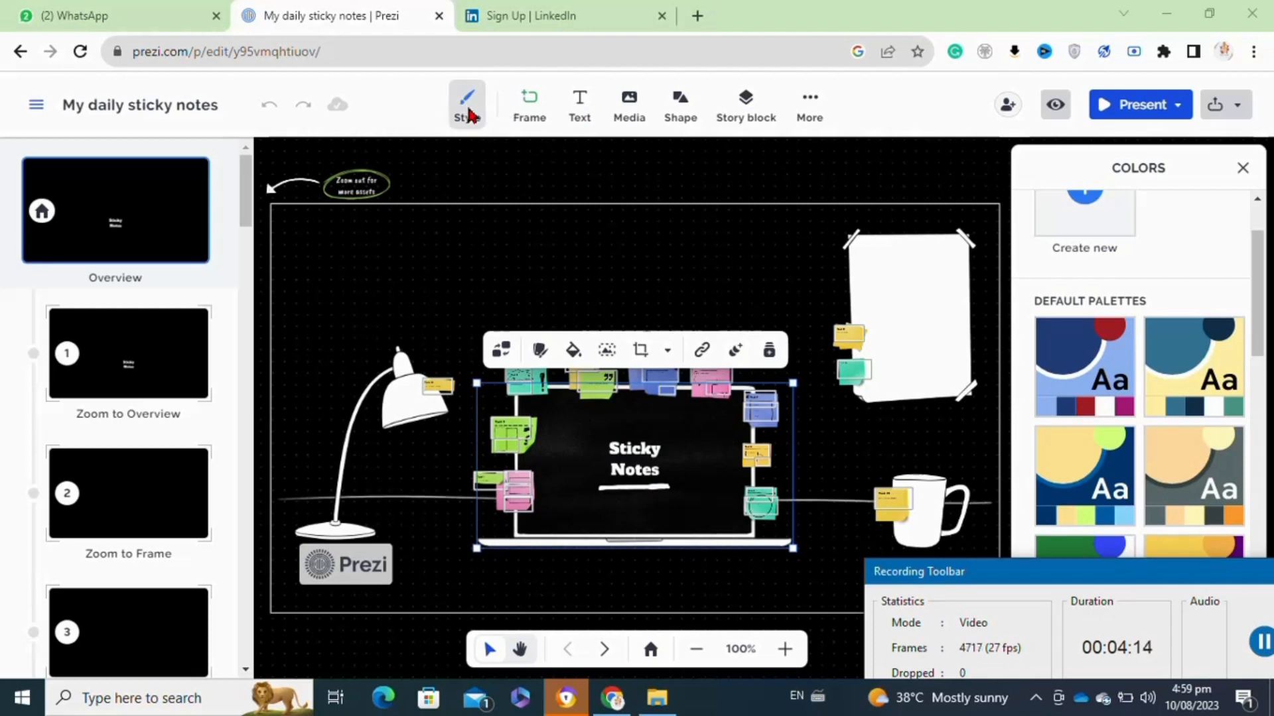
pyautogui.moveTo(533, 104)
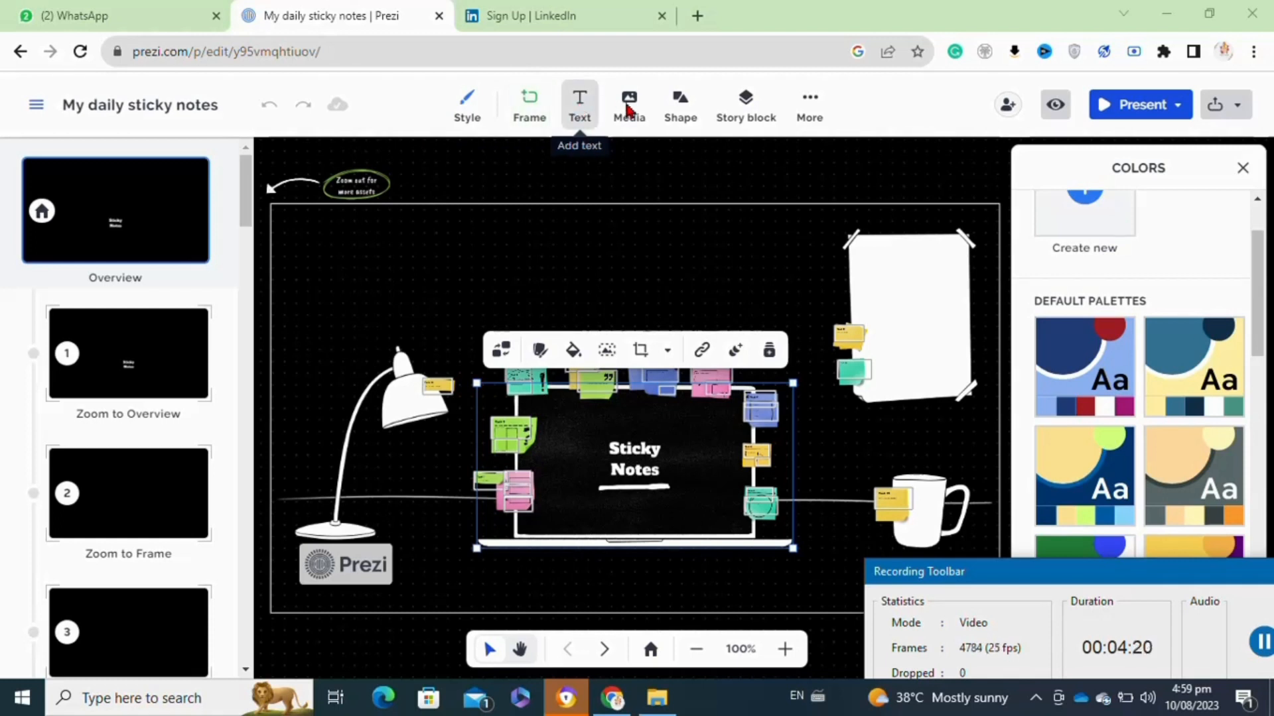
pyautogui.moveTo(680, 103)
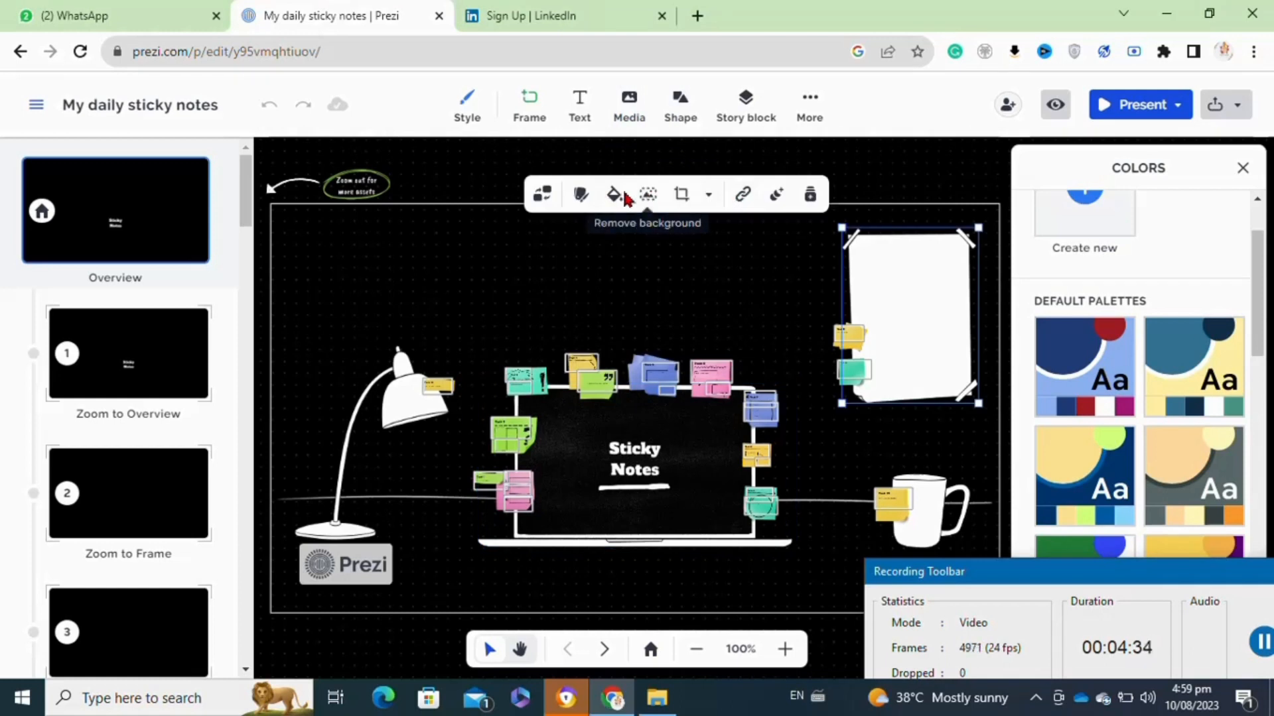
pyautogui.moveTo(613, 195)
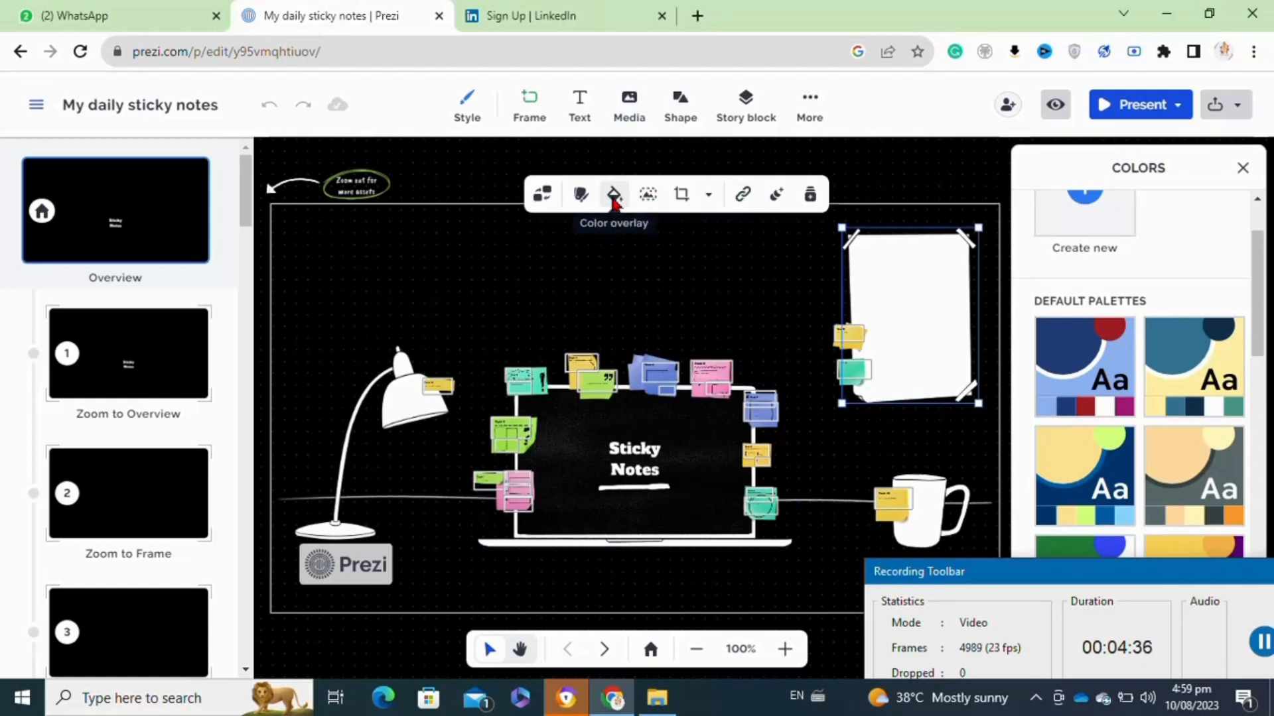
pyautogui.click(613, 193)
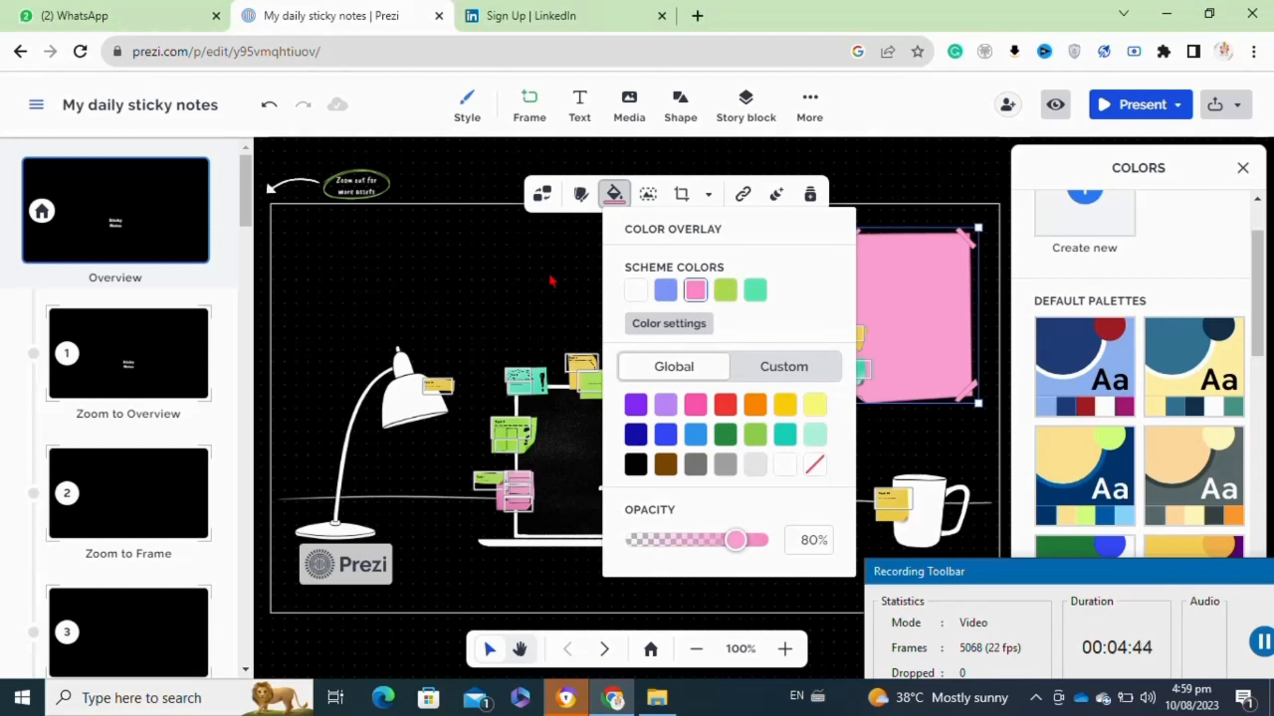
pyautogui.click(613, 193)
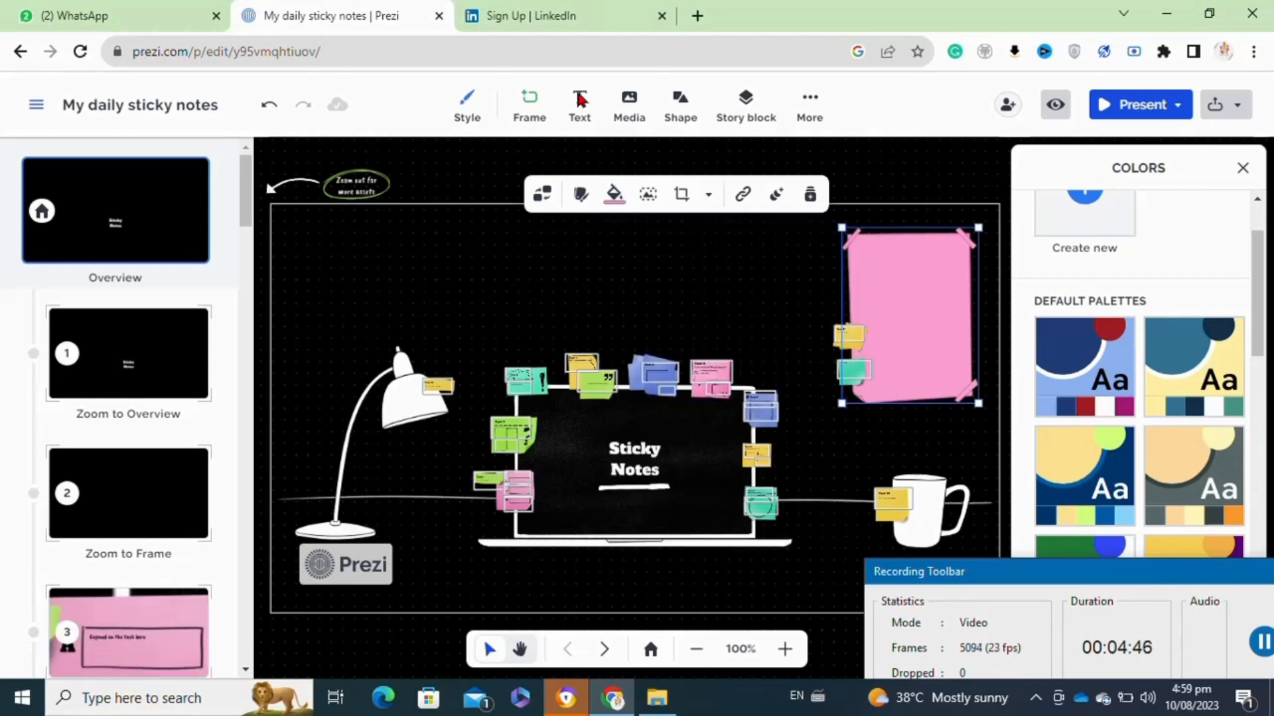
# Add a text box on the pink note reading 'my fajar salah'
pyautogui.click(579, 104)
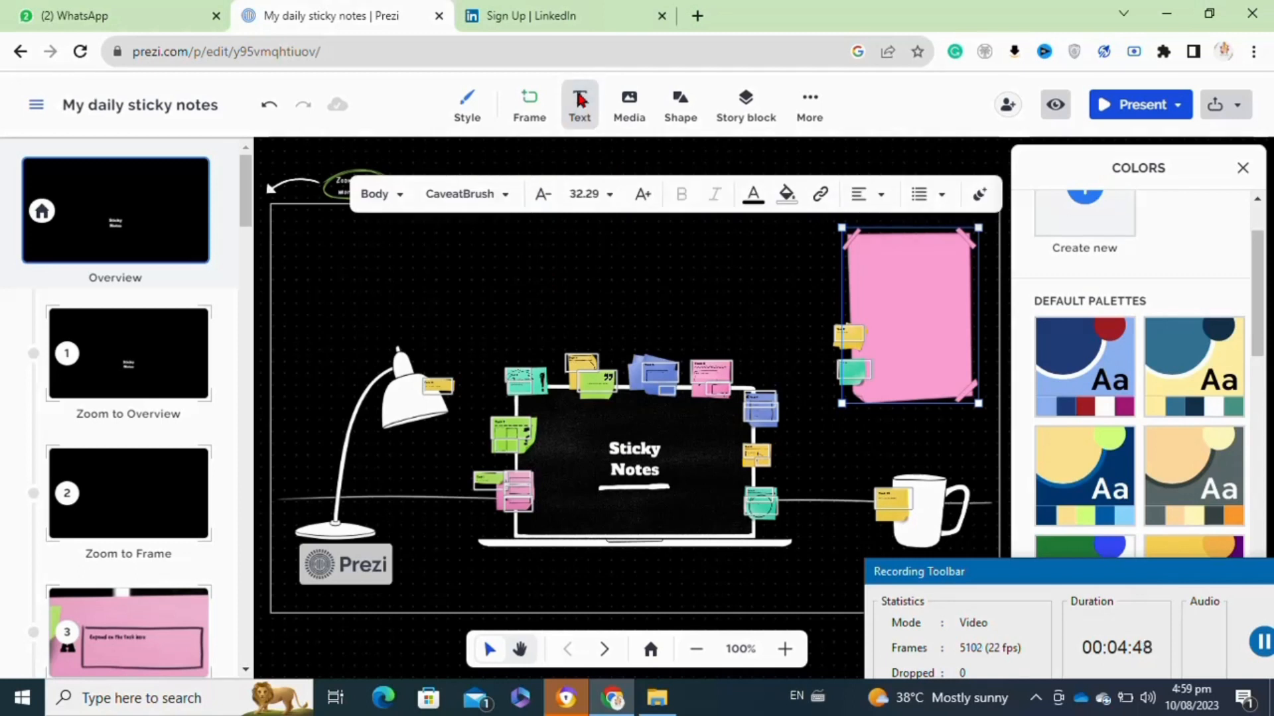
pyautogui.click(658, 387)
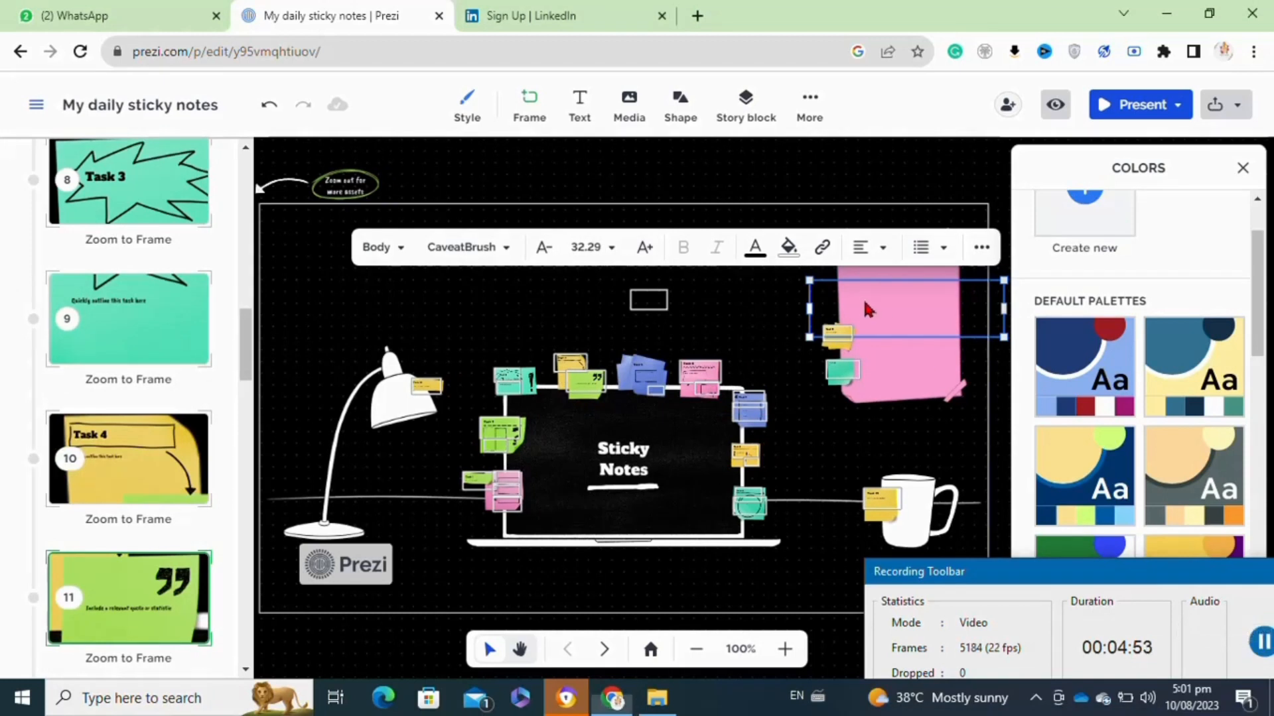
pyautogui.moveTo(851, 312)
pyautogui.write('ufaj')
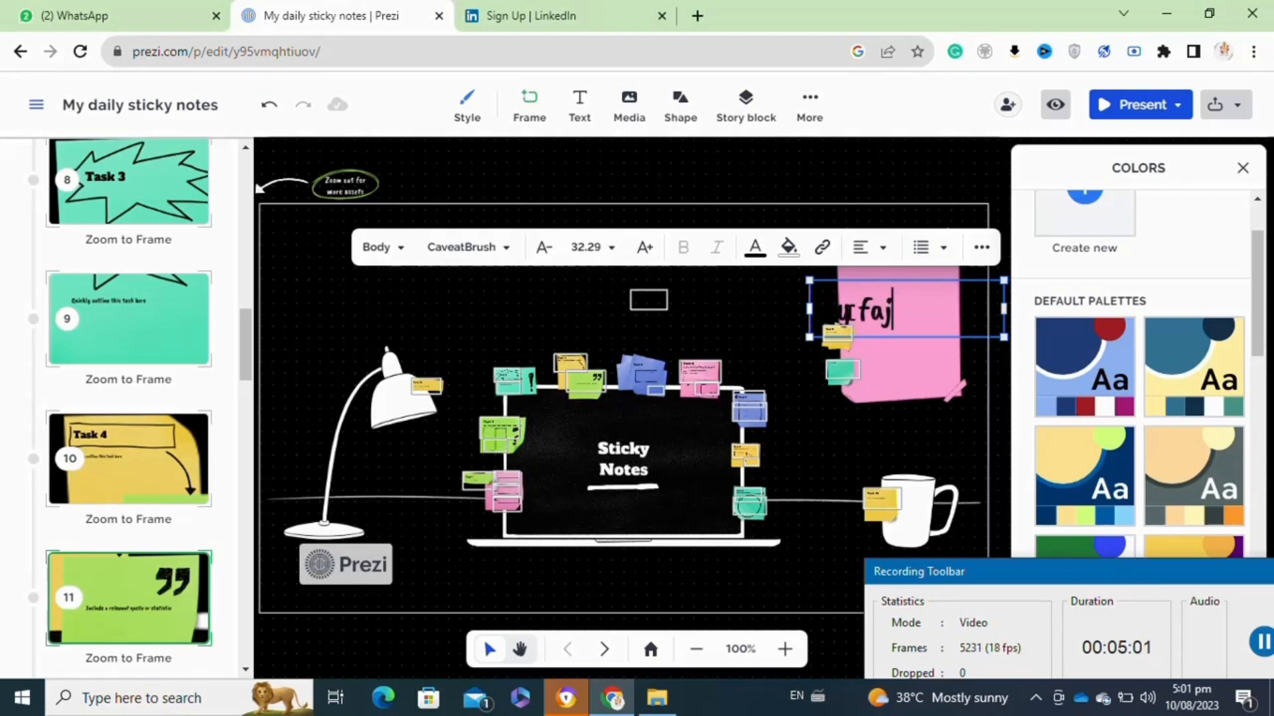
pyautogui.write('ar salah')
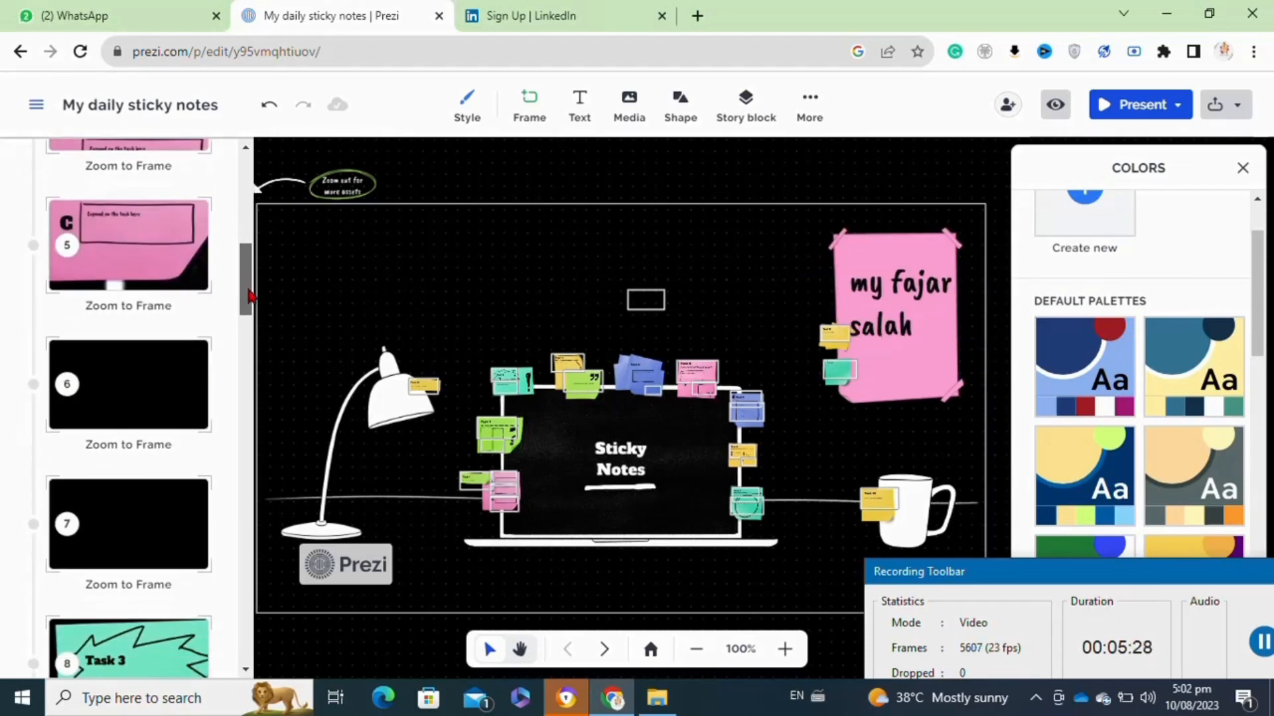
pyautogui.scroll(-3)
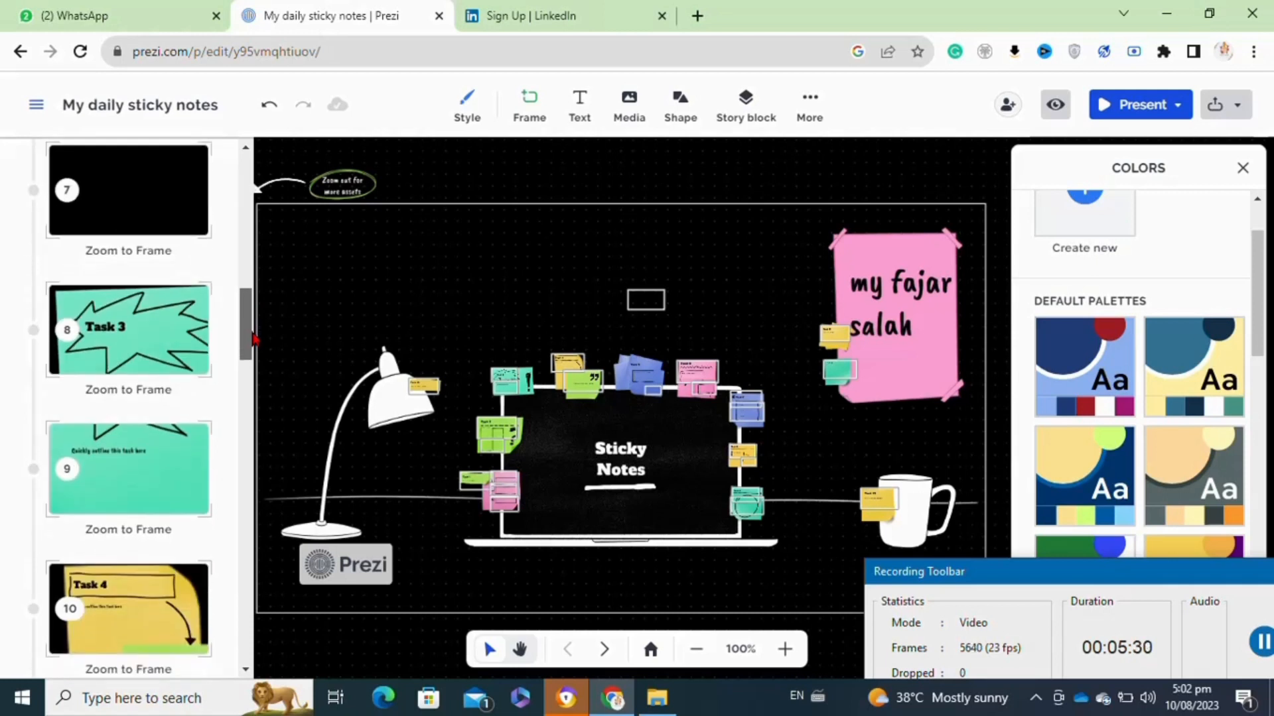
pyautogui.scroll(-3)
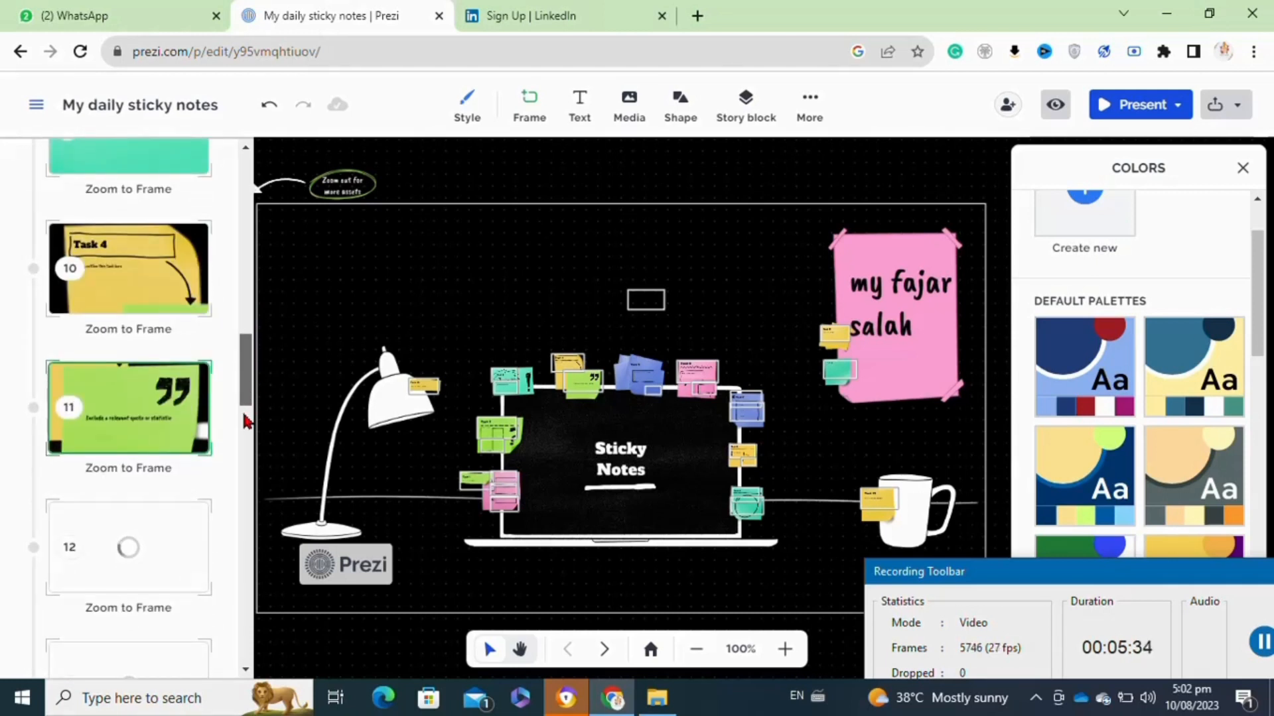
pyautogui.scroll(-3)
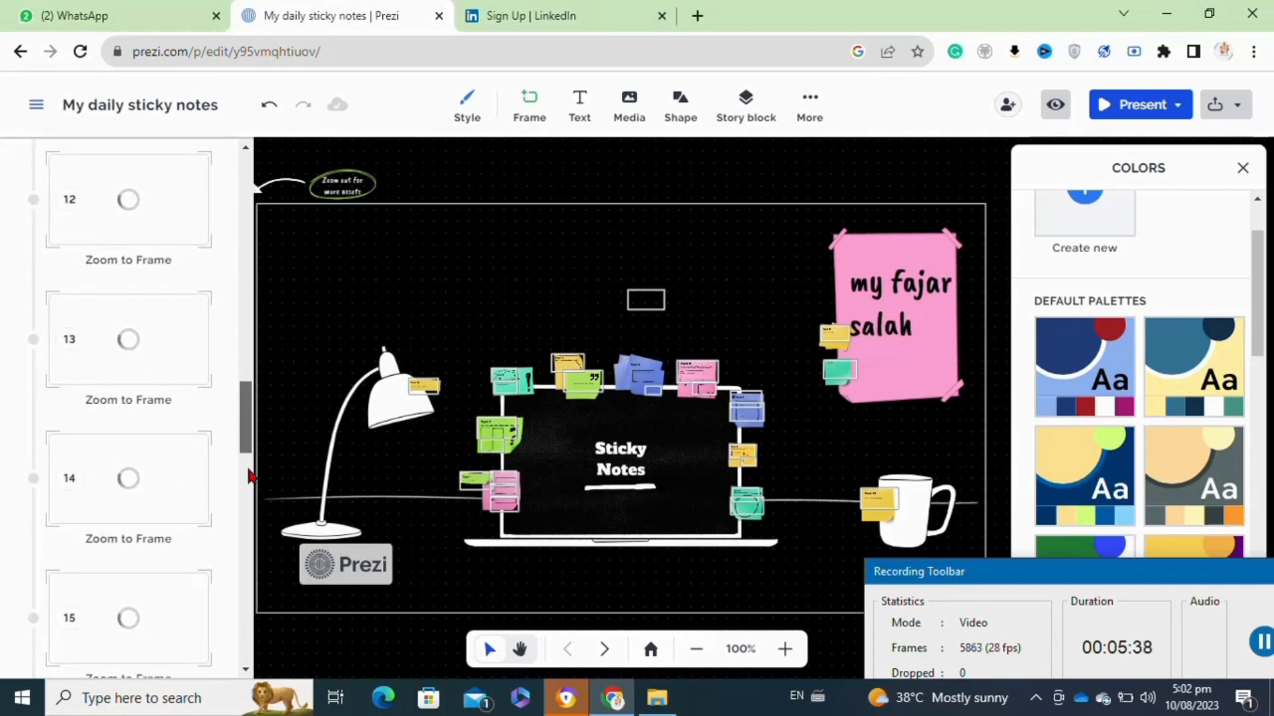
pyautogui.scroll(-3)
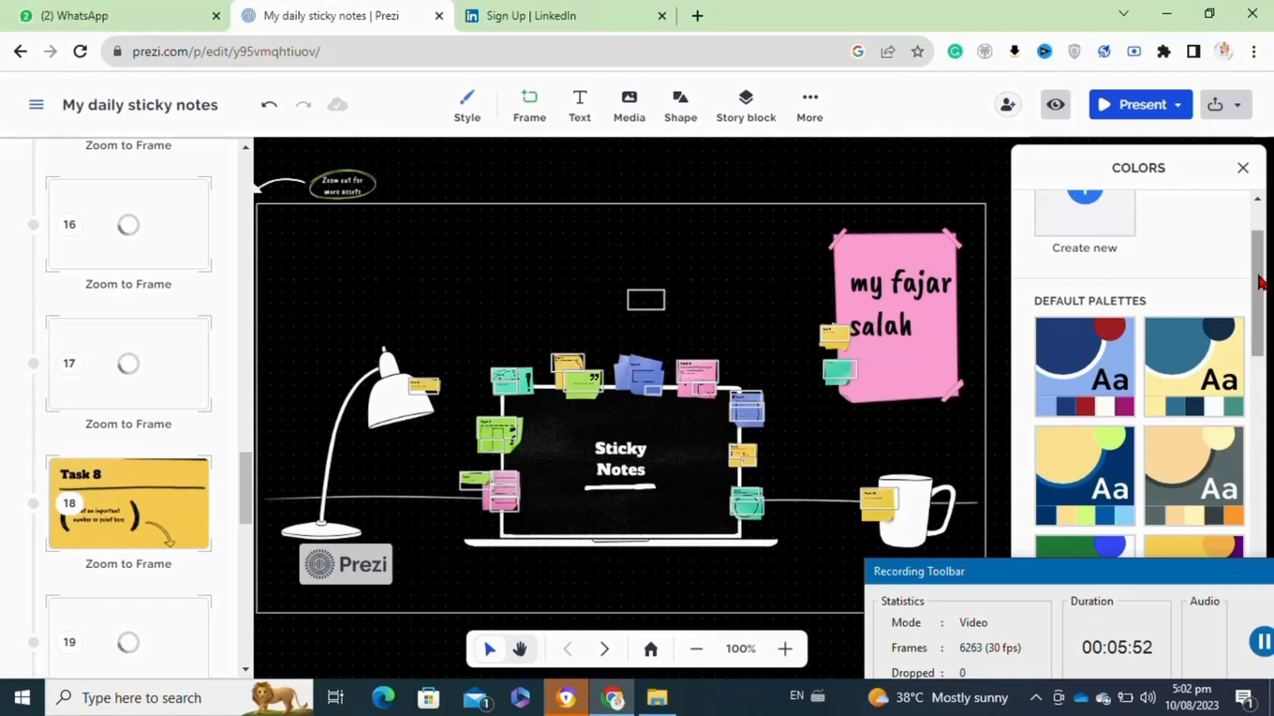
pyautogui.scroll(3)
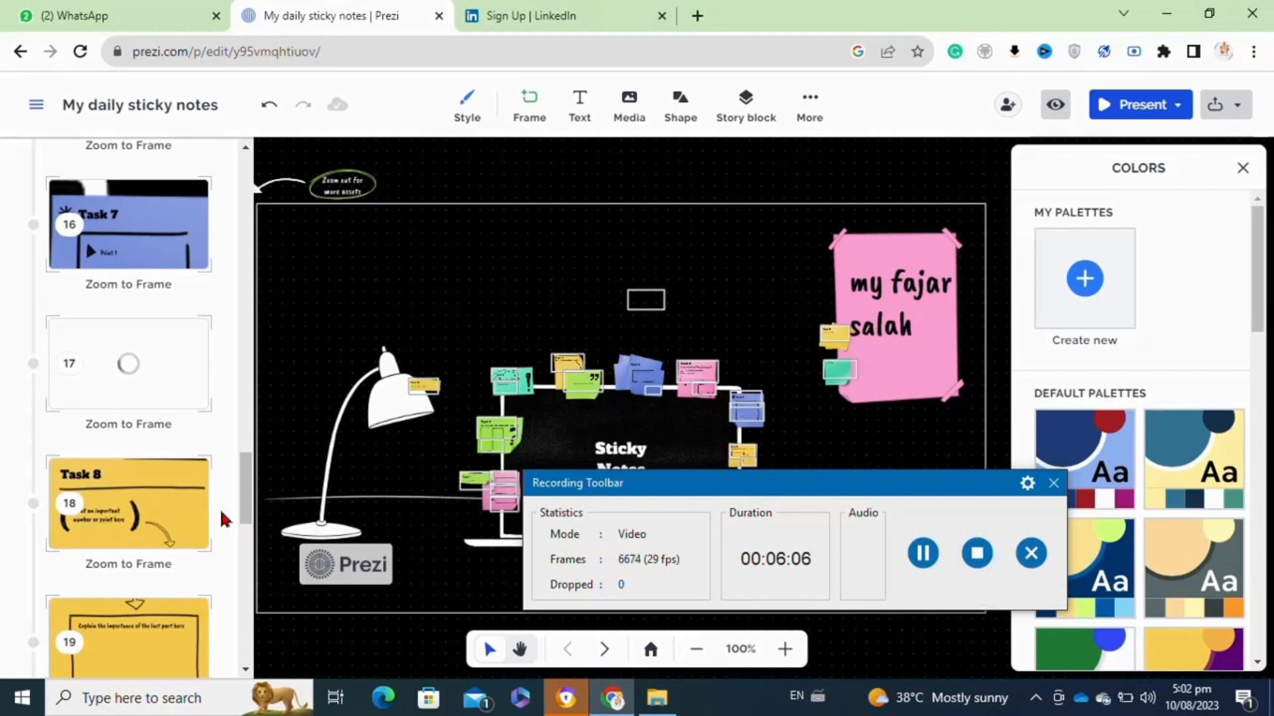
pyautogui.moveTo(242, 455)
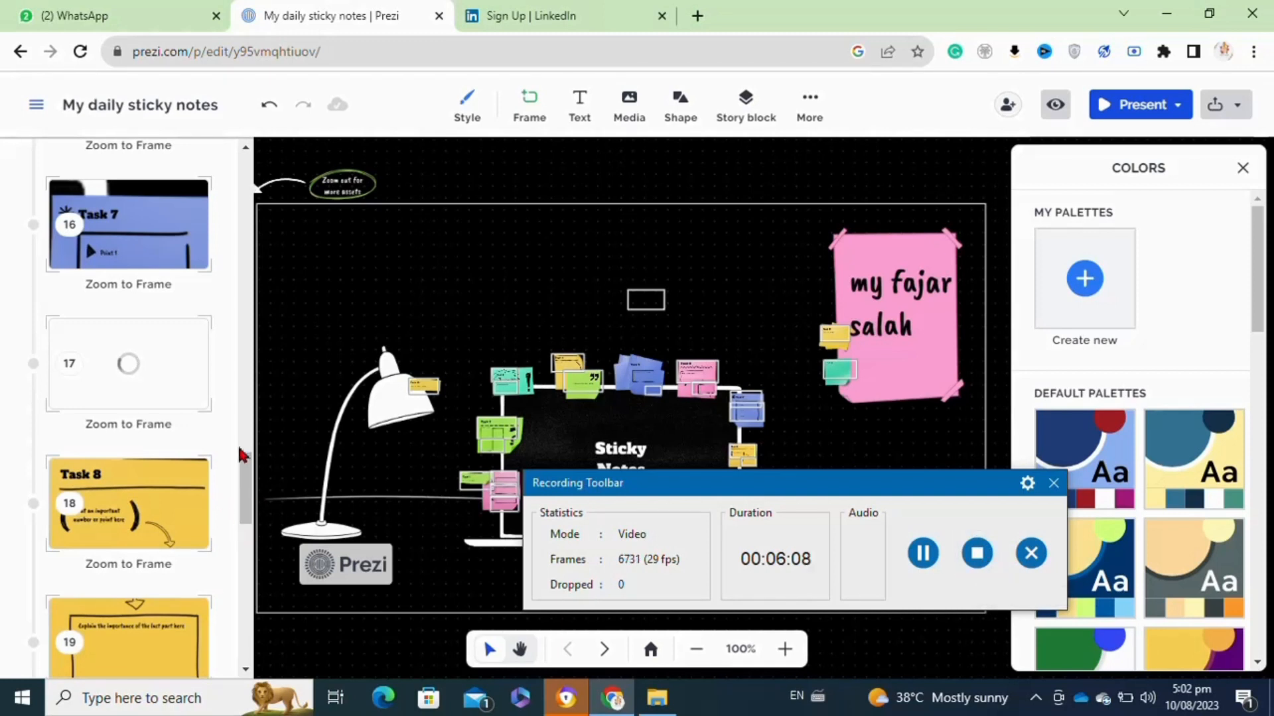